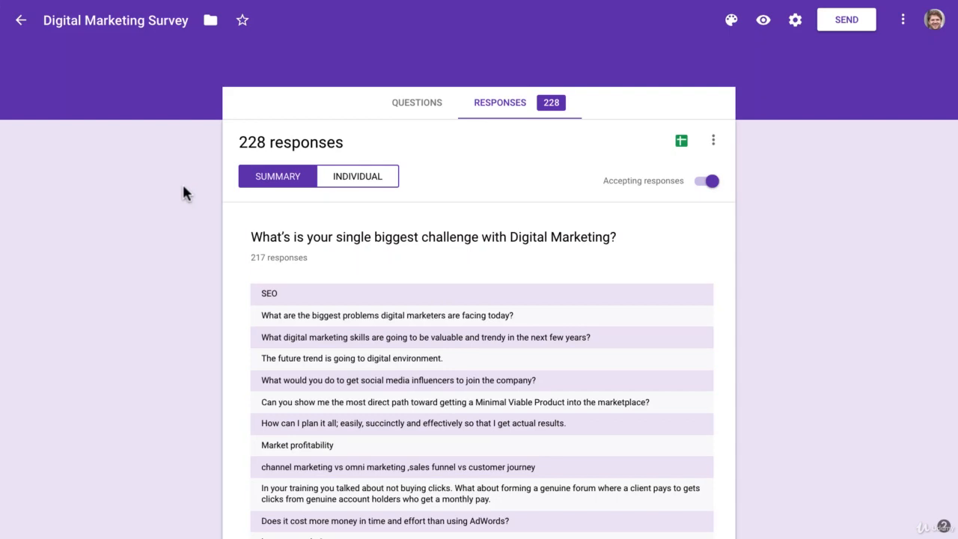
mouse_move(208, 182)
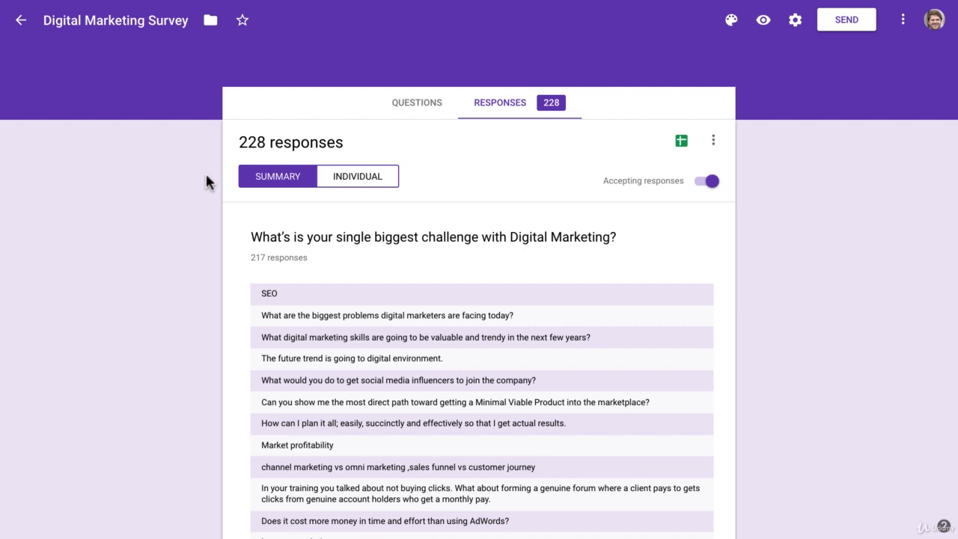
mouse_move(504, 208)
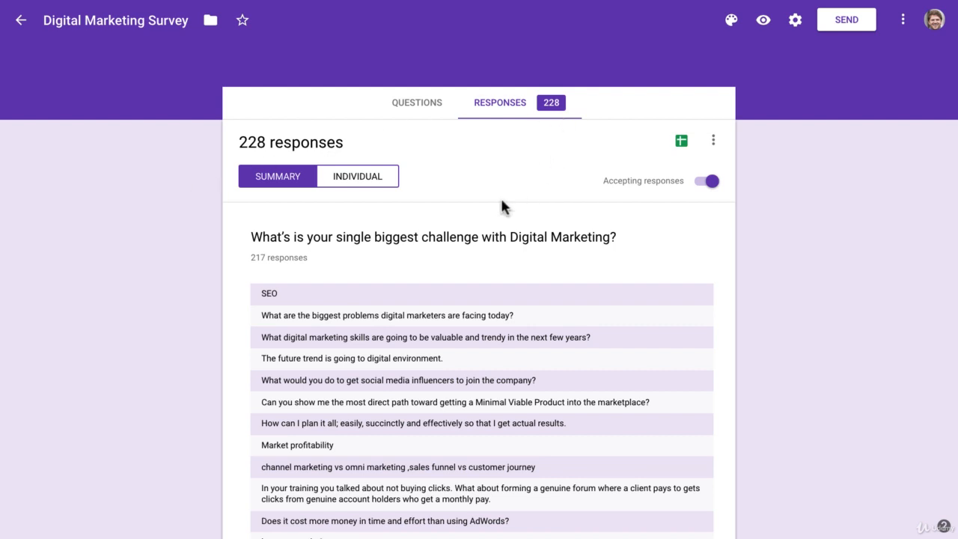
mouse_move(449, 146)
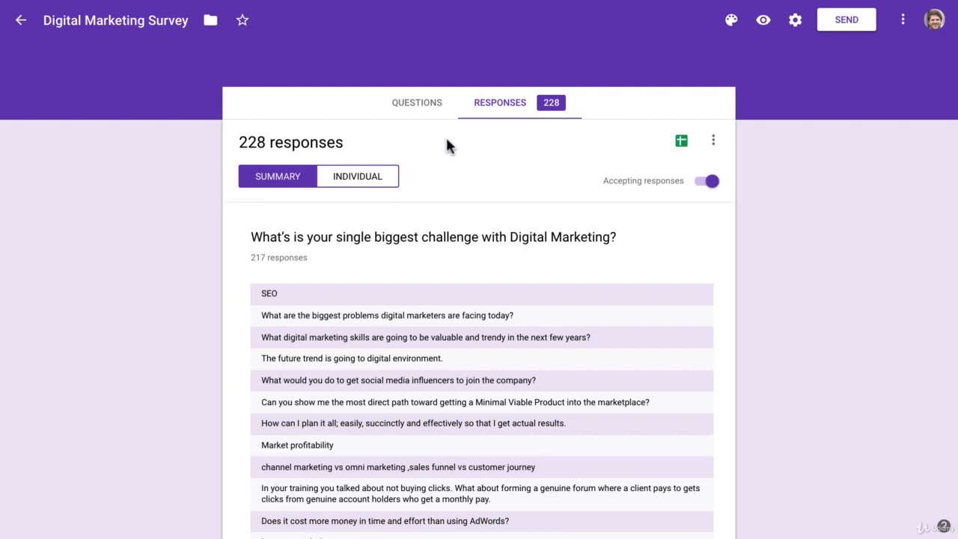
mouse_move(200, 221)
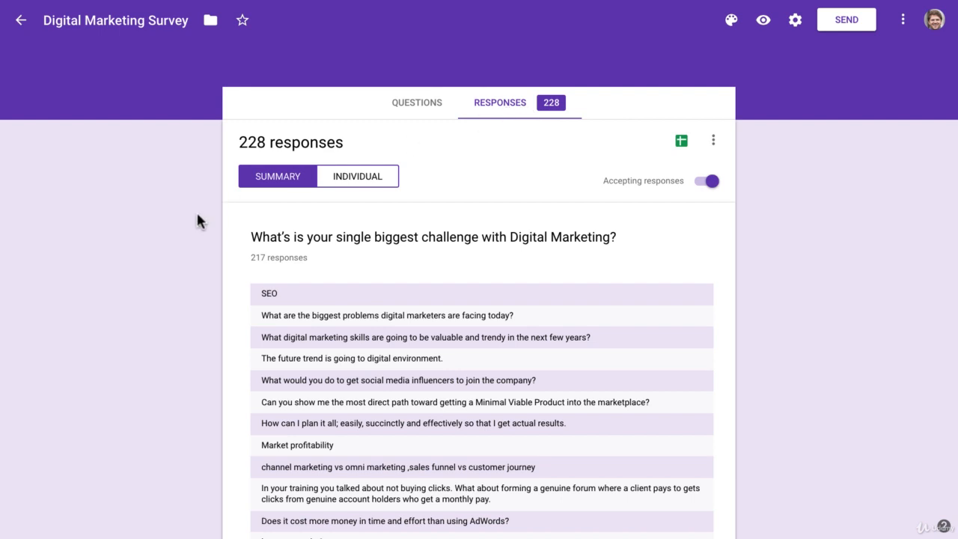
Open the survey responses as a linked Google Sheets spreadsheet.
scroll(down, 3)
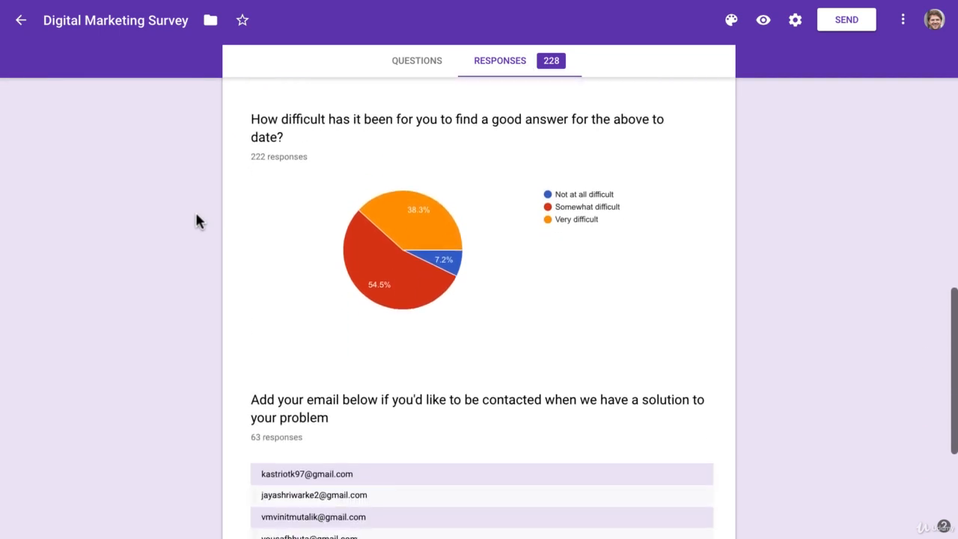
scroll(up, 3)
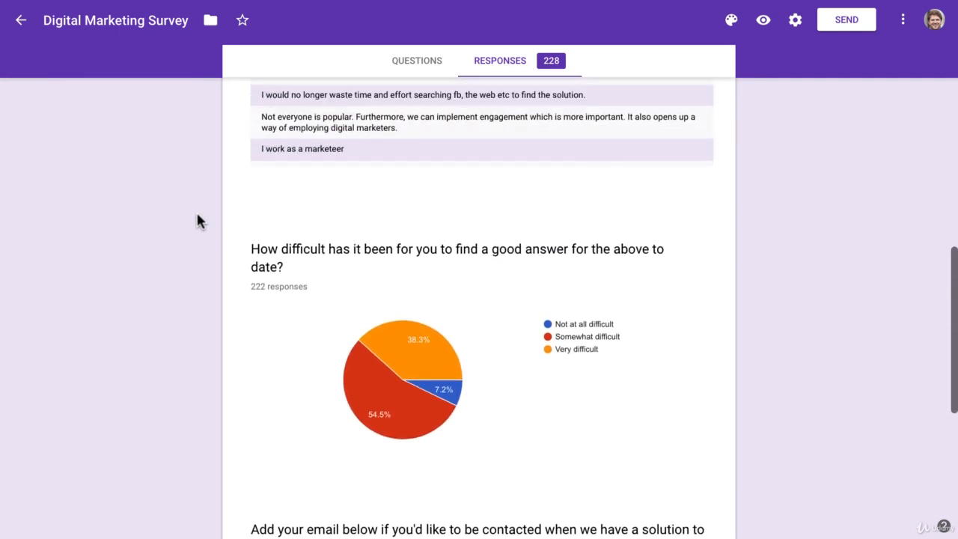
scroll(down, 3)
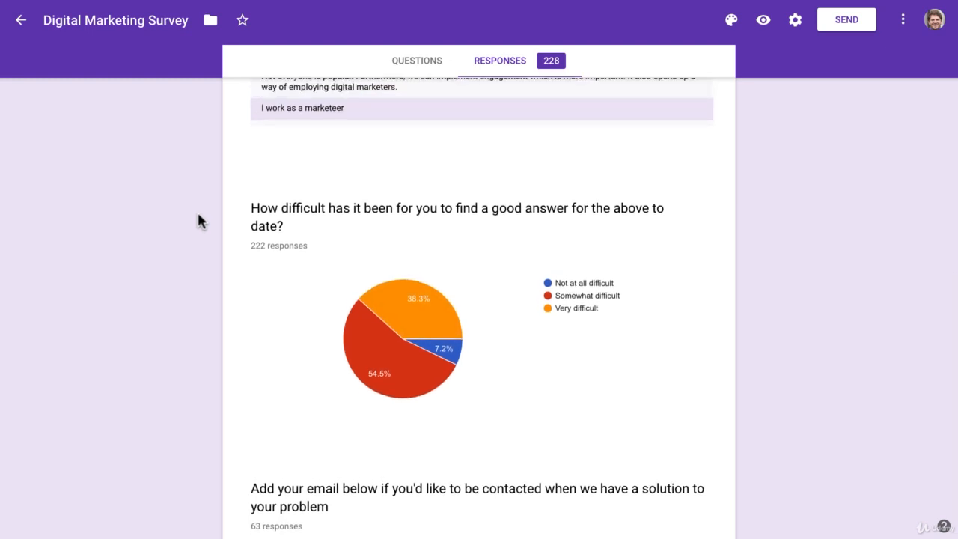
scroll(up, 3)
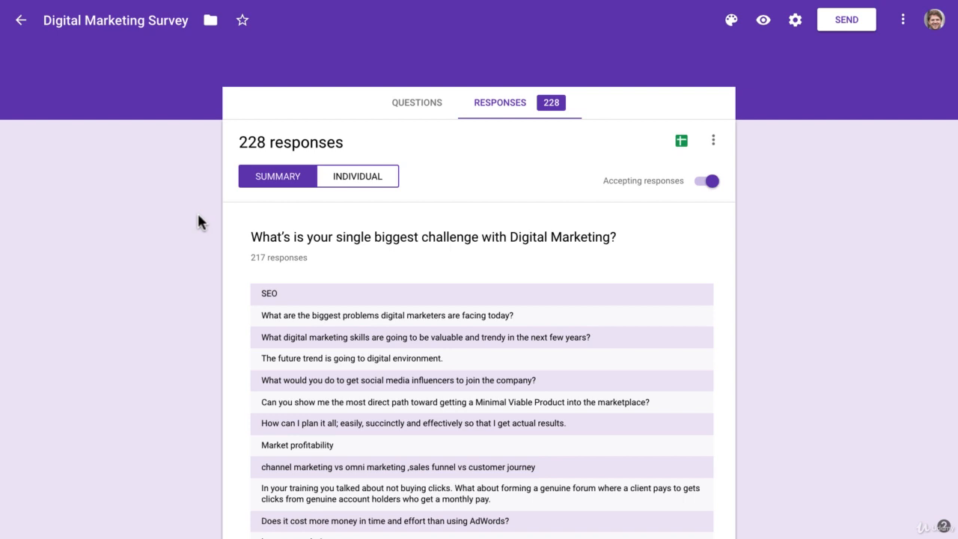
mouse_move(313, 164)
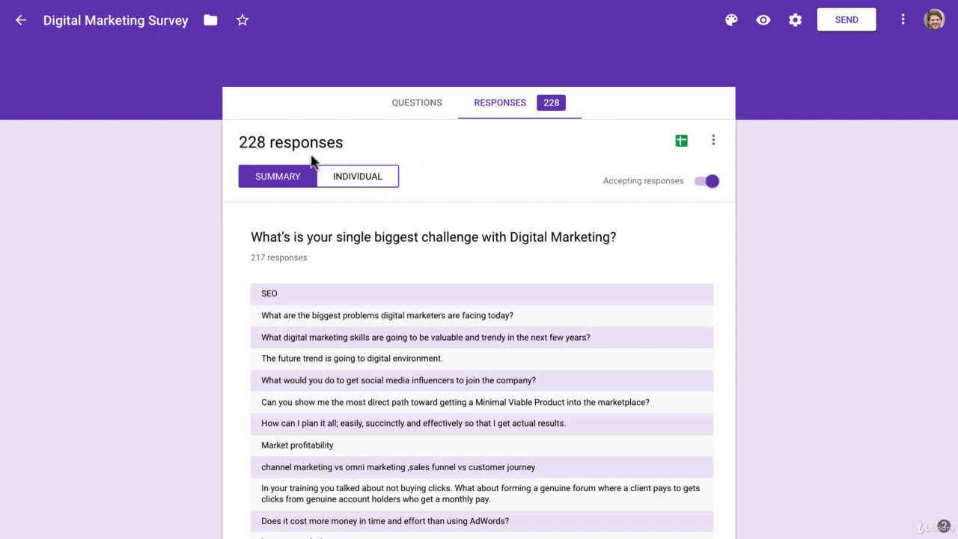
mouse_move(279, 160)
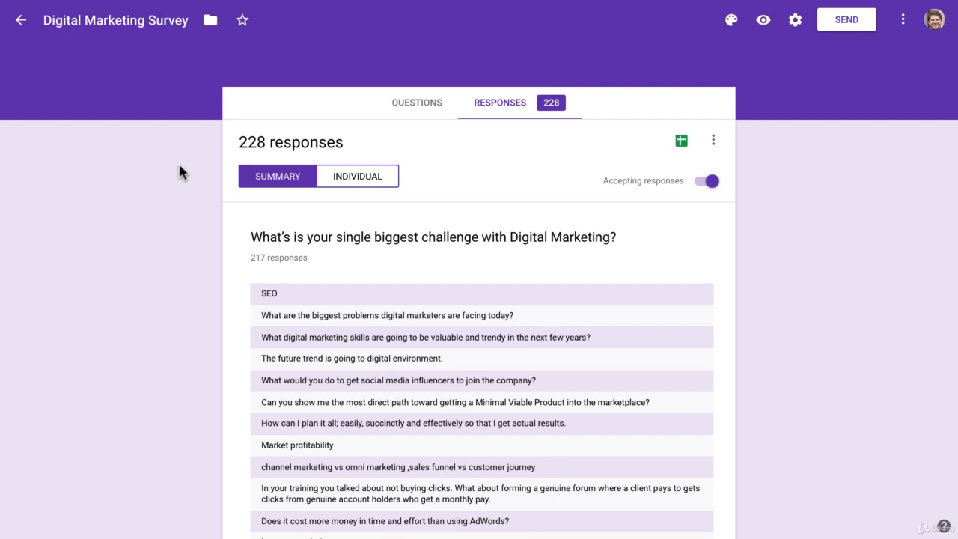
mouse_move(620, 180)
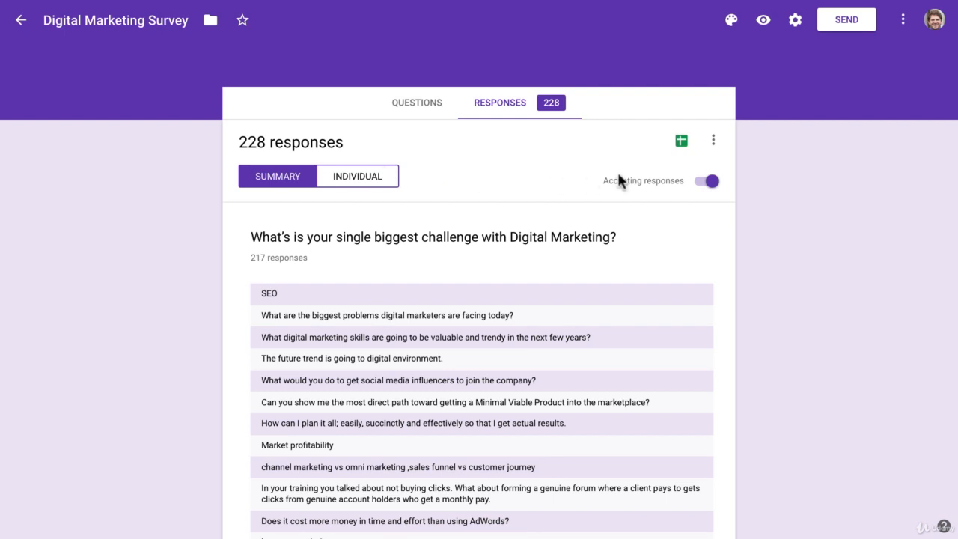
mouse_move(680, 141)
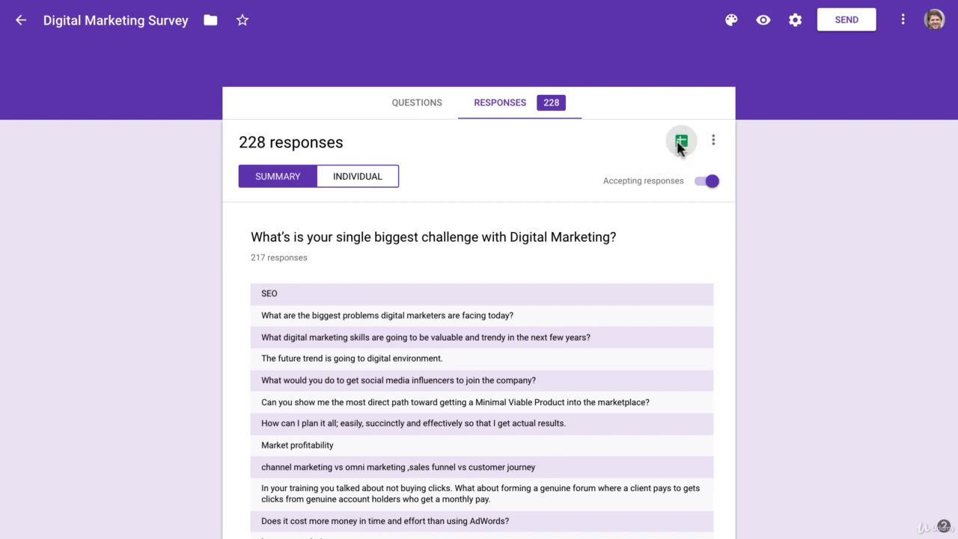
click(680, 141)
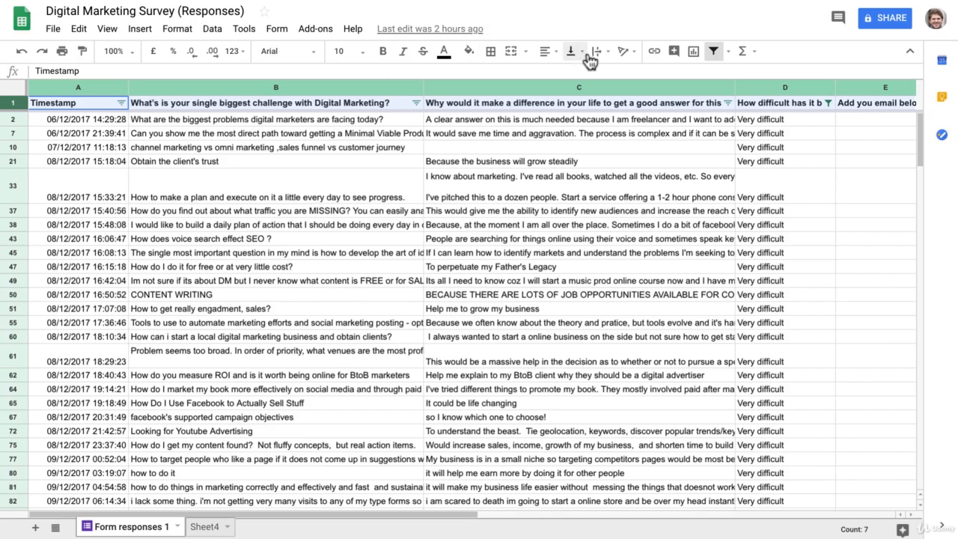
Reset the filter and keep only 'Very difficult' in the difficulty column D.
click(713, 50)
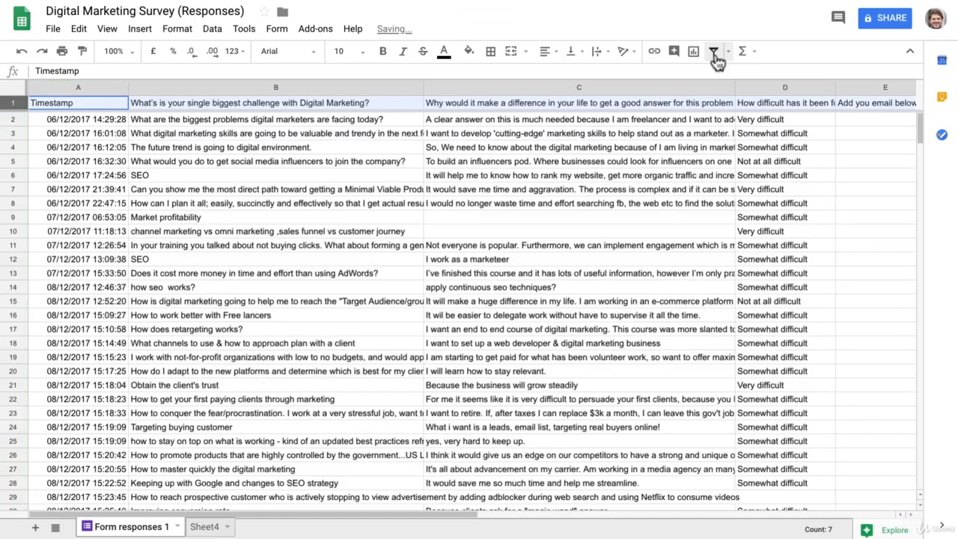
click(714, 51)
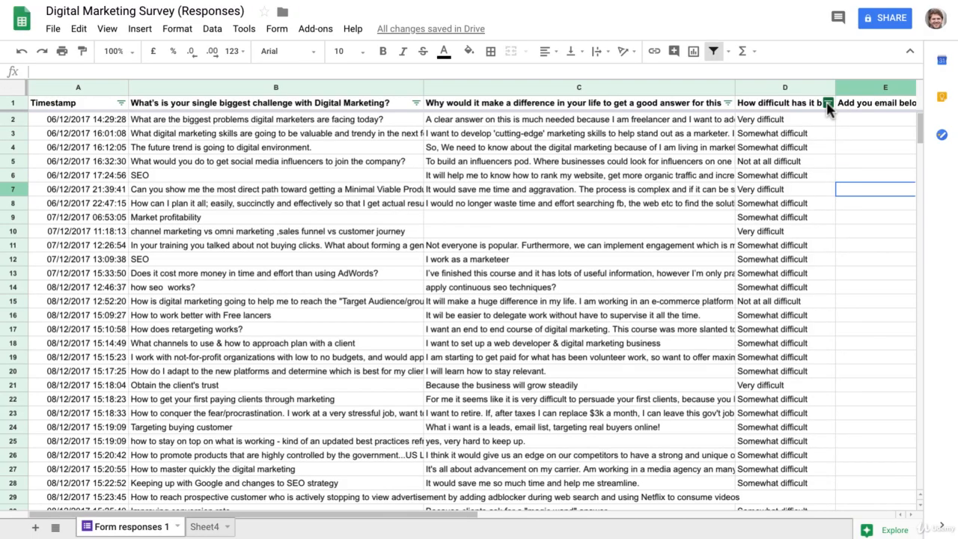
click(827, 103)
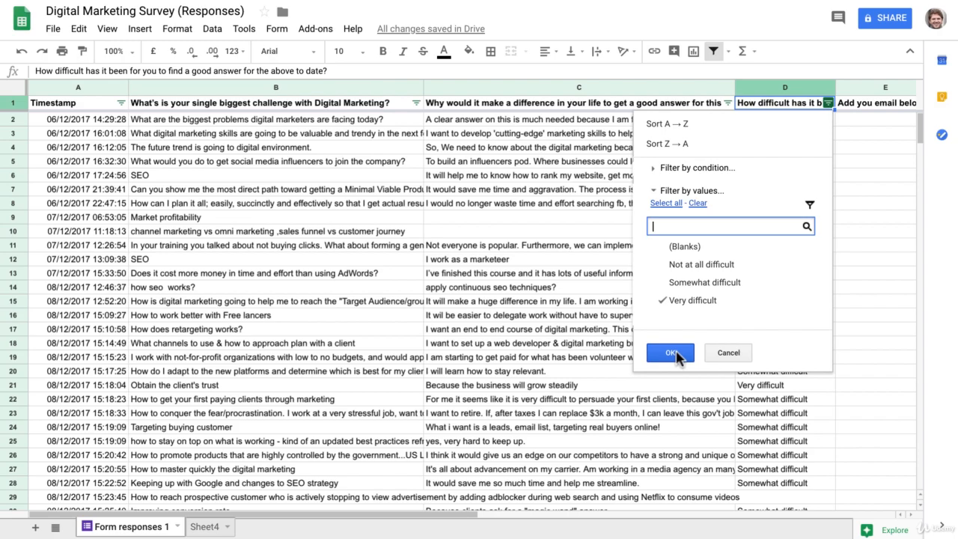
click(670, 353)
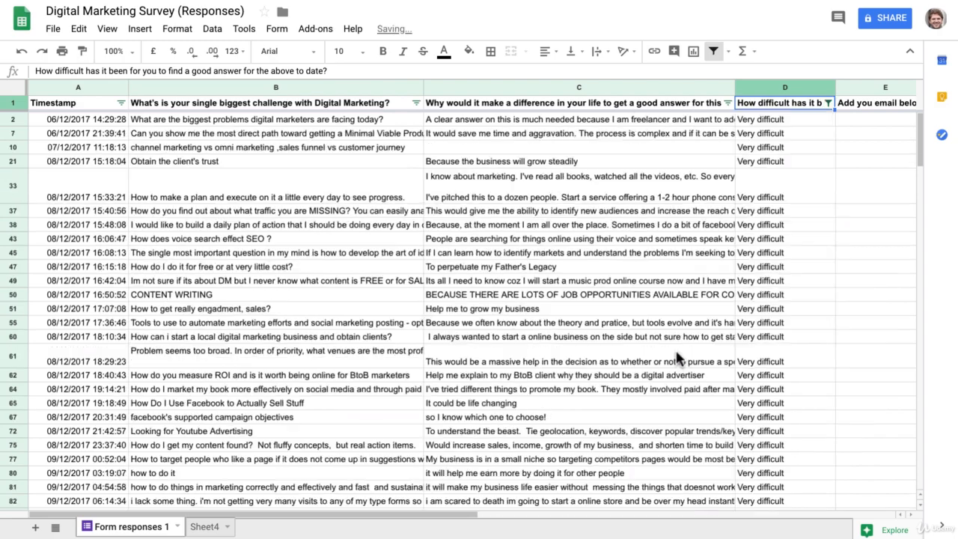
mouse_move(752, 345)
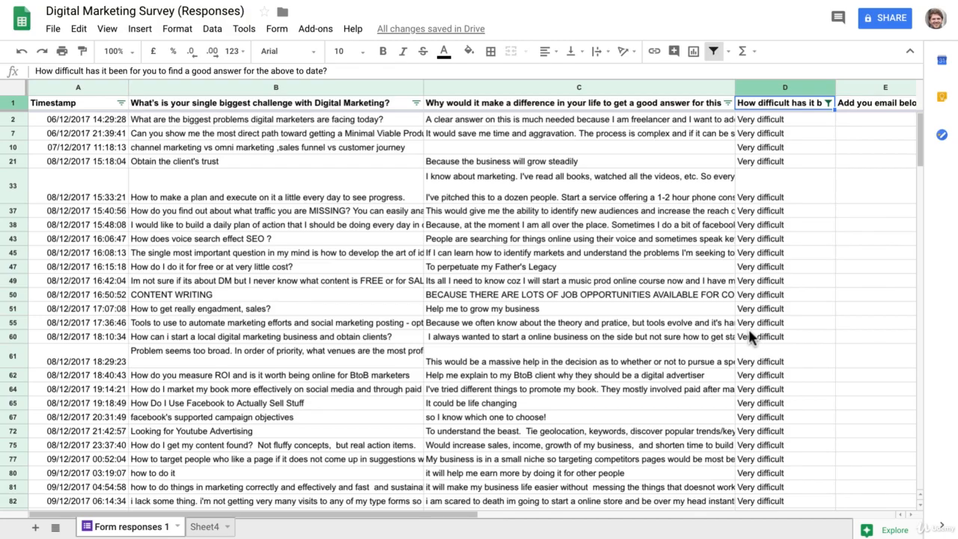
mouse_move(752, 333)
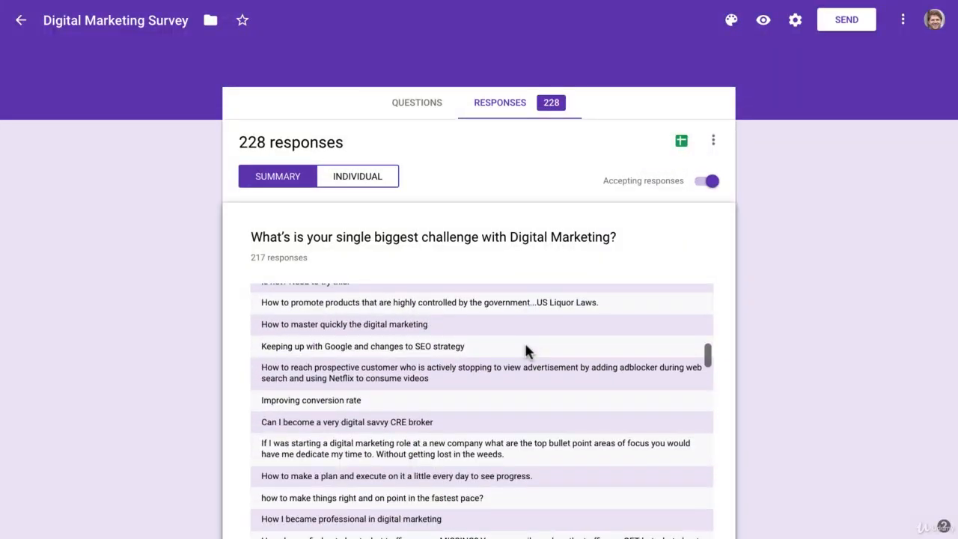
scroll(down, 3)
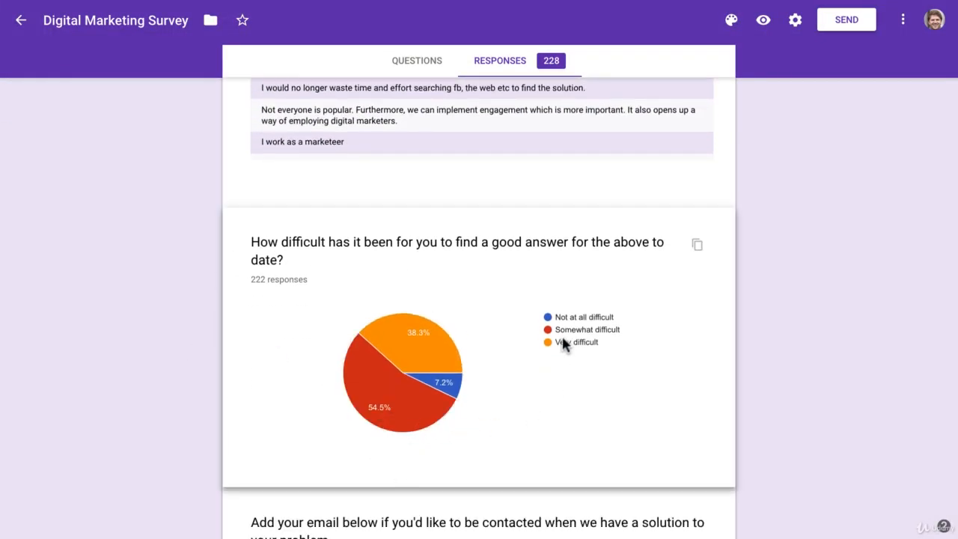
mouse_move(292, 325)
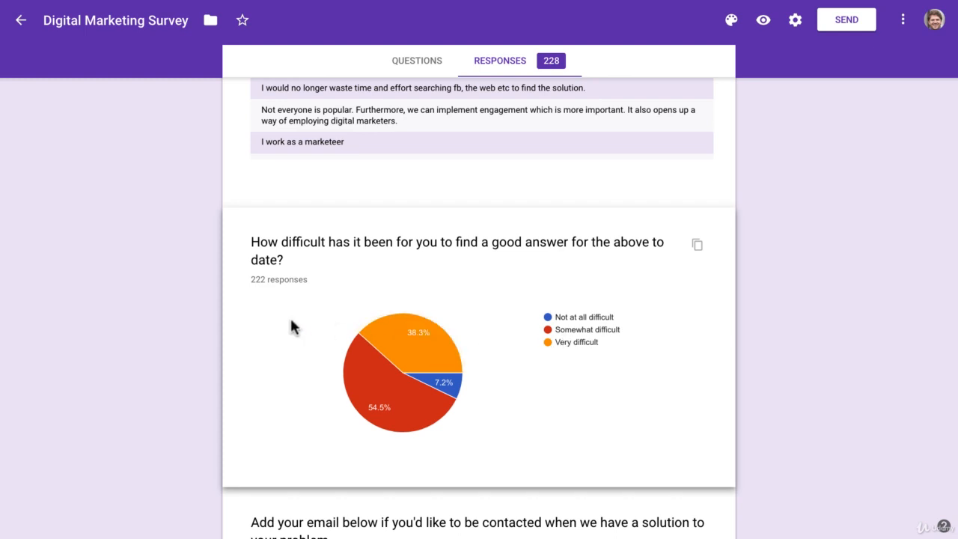
mouse_move(571, 353)
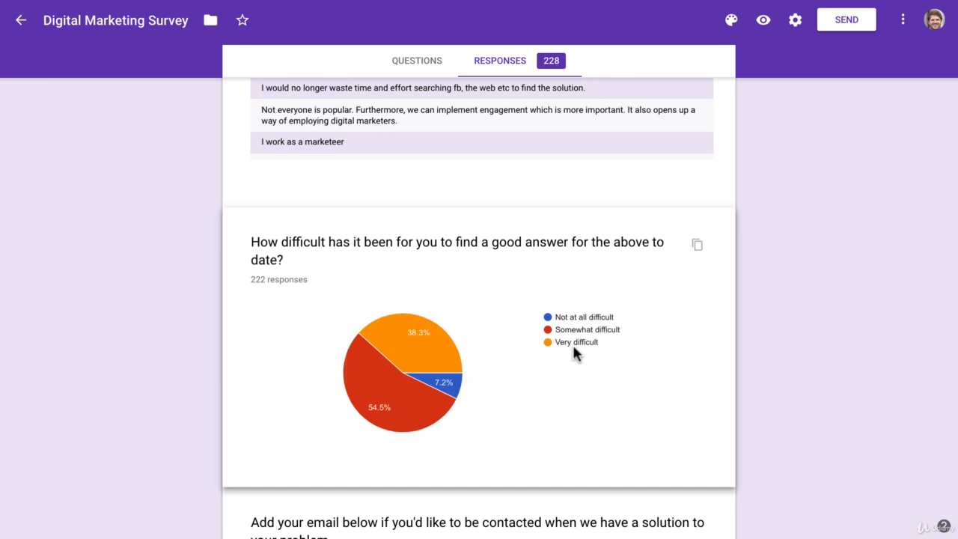
mouse_move(291, 310)
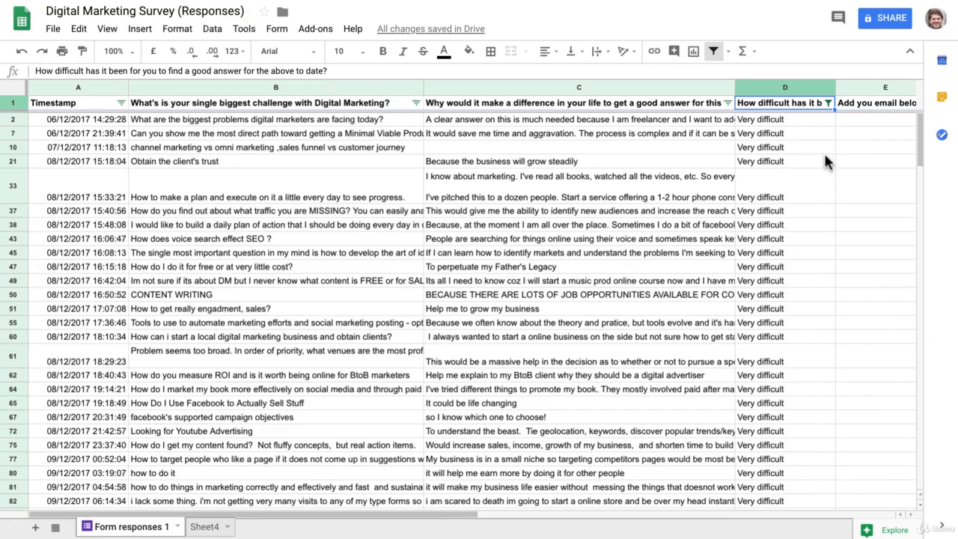
mouse_move(785, 149)
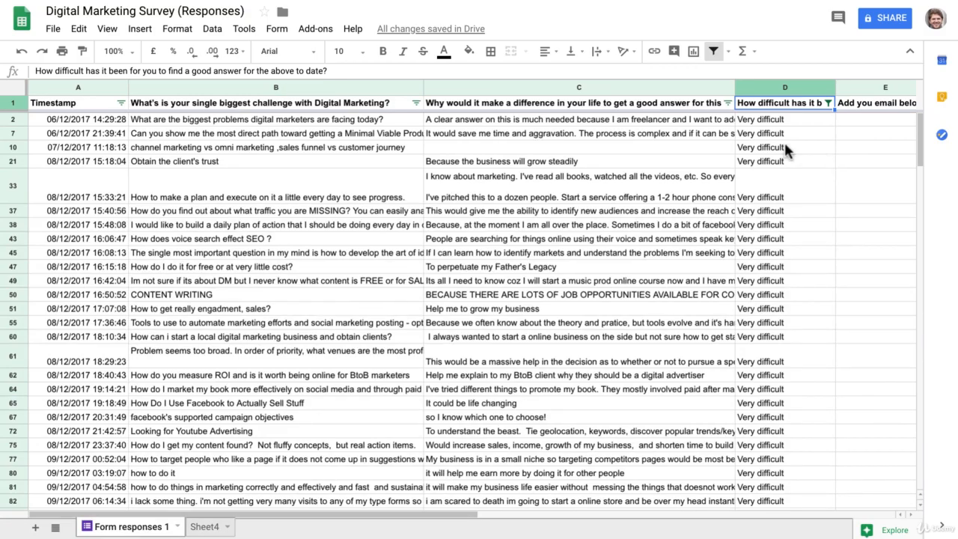
mouse_move(779, 238)
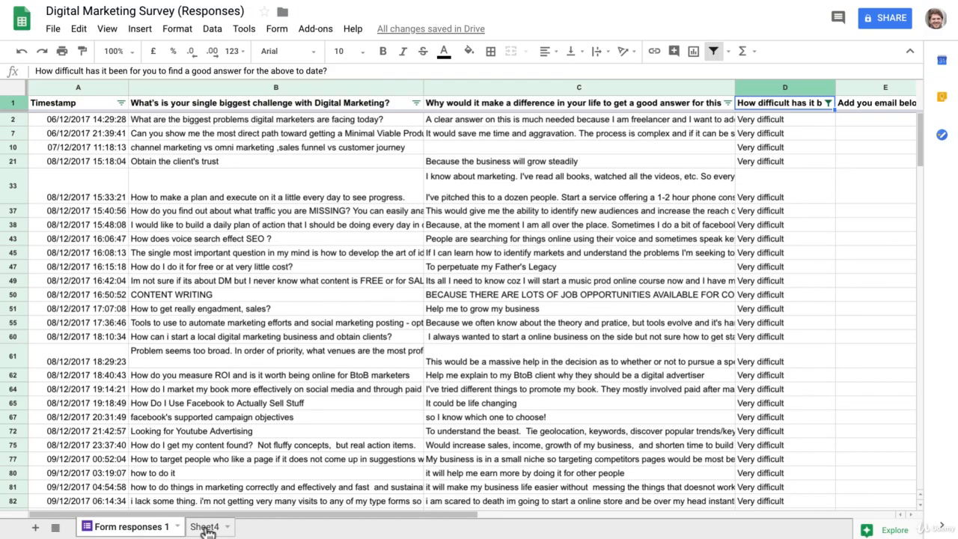
Add Sheet5 with headers 'problem' in A1 and 'why resolve' in B1.
click(203, 526)
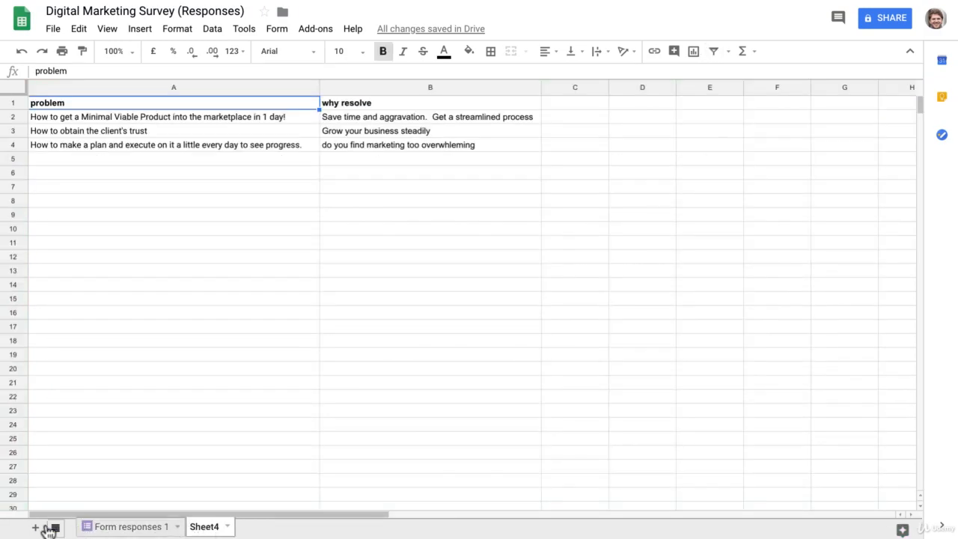
click(35, 527)
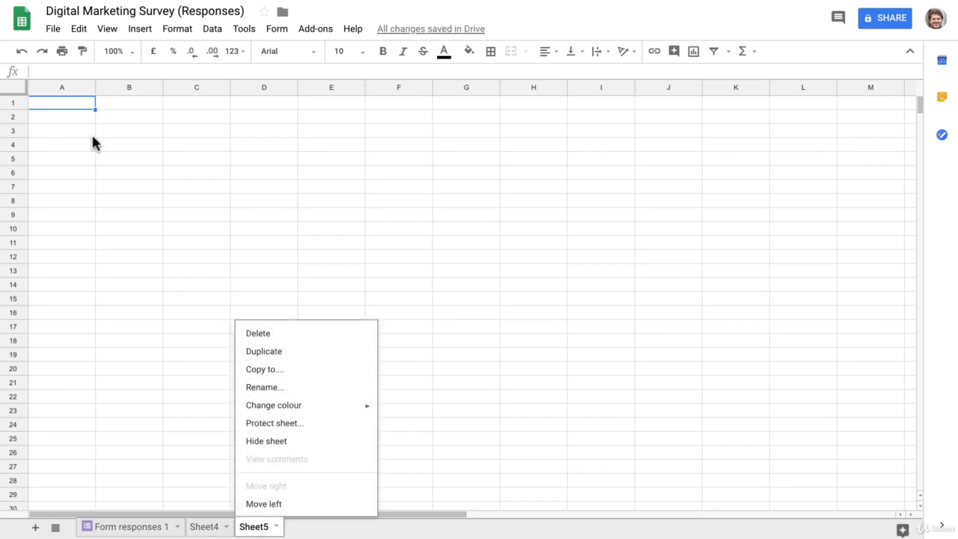
text(p)
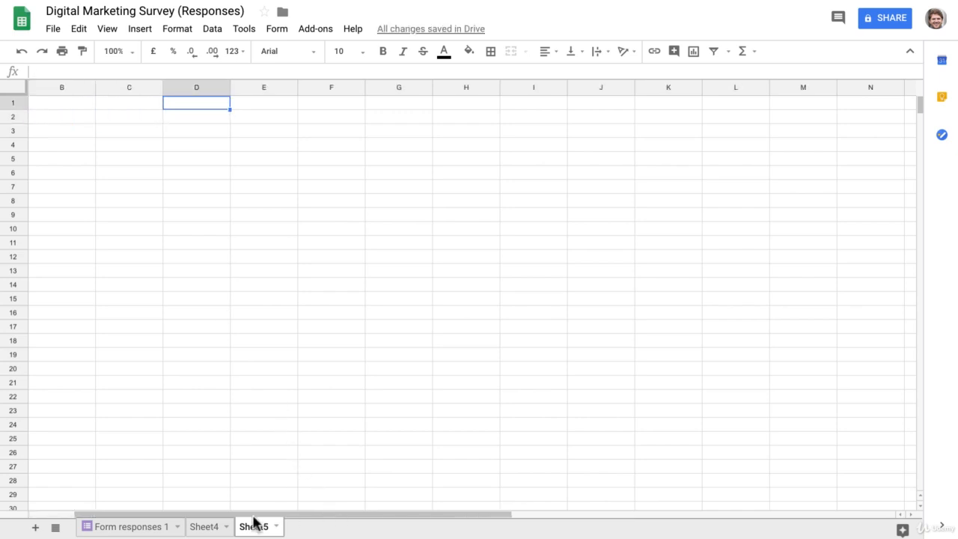
text(w)
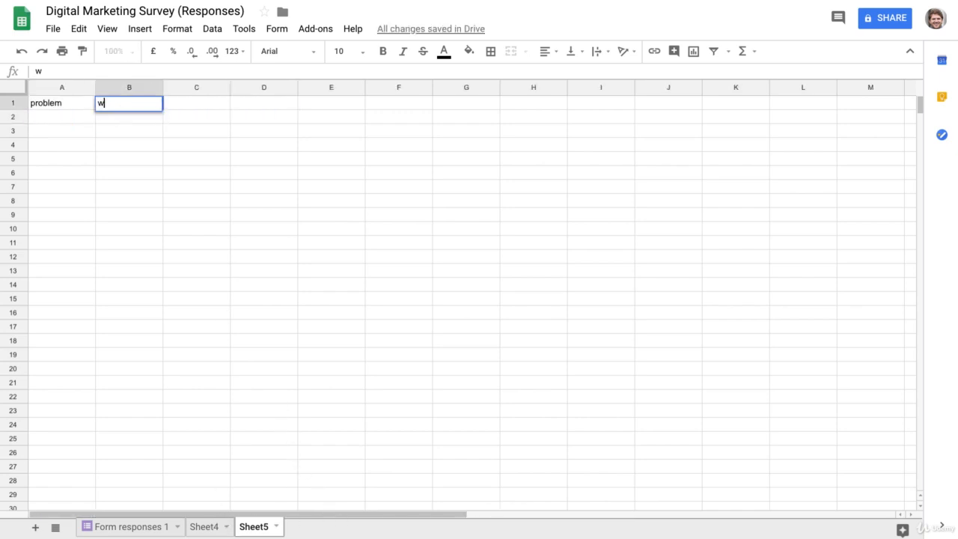
text(hy resolve)
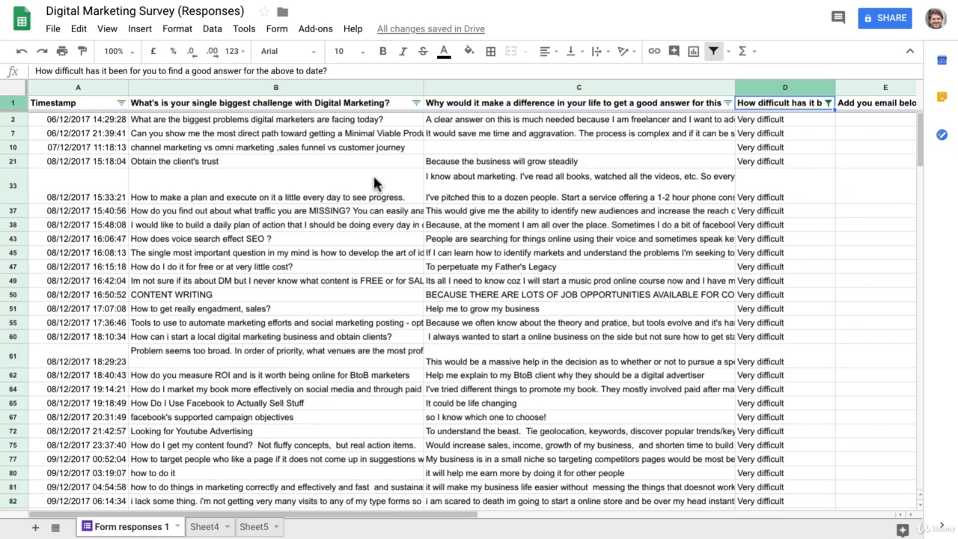
Copy 'getting a Minimal Viable Product into the marketplace' from cell B7 of Form responses 1.
click(579, 87)
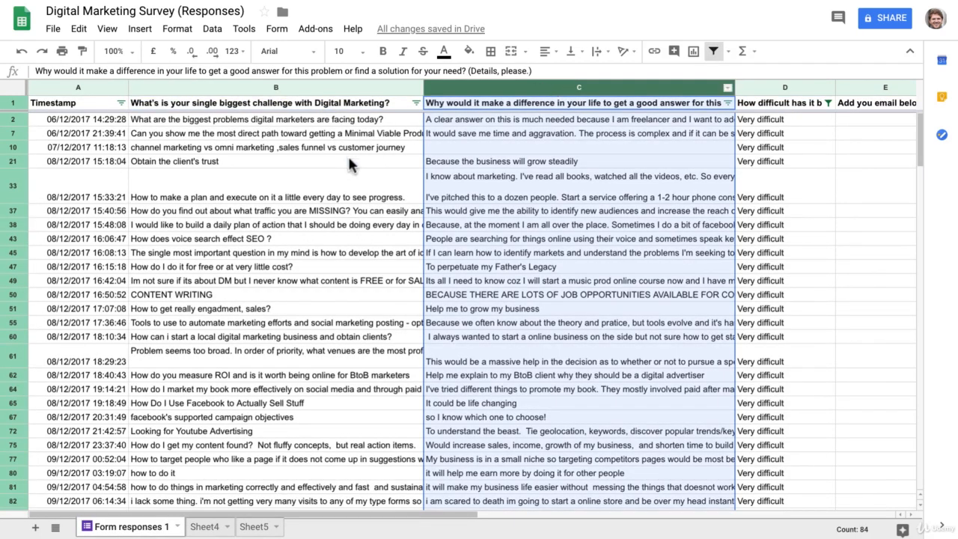
click(268, 119)
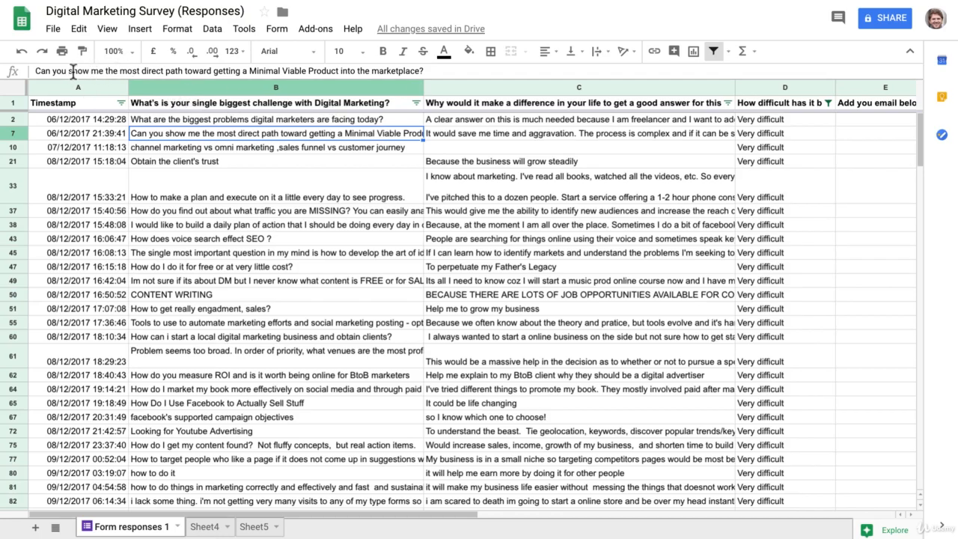
mouse_move(210, 71)
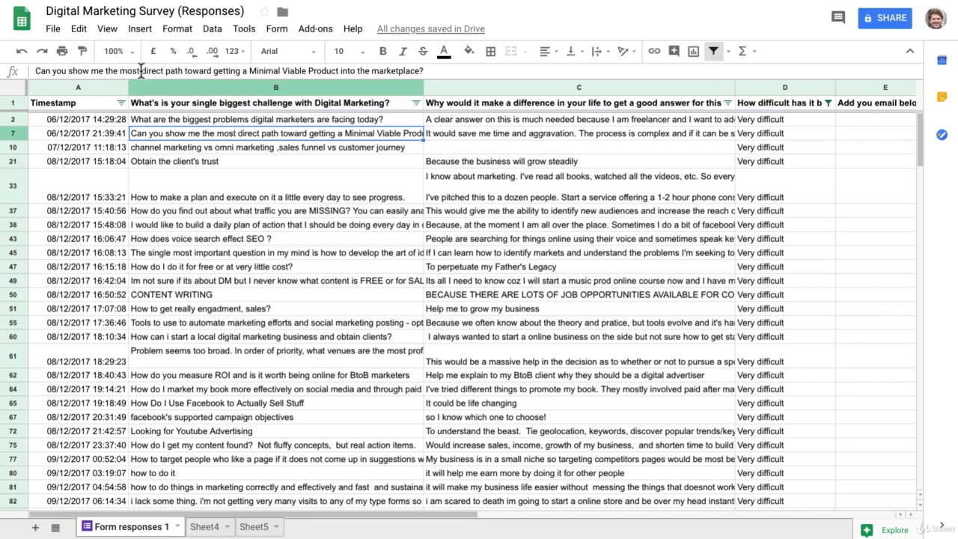
click(277, 133)
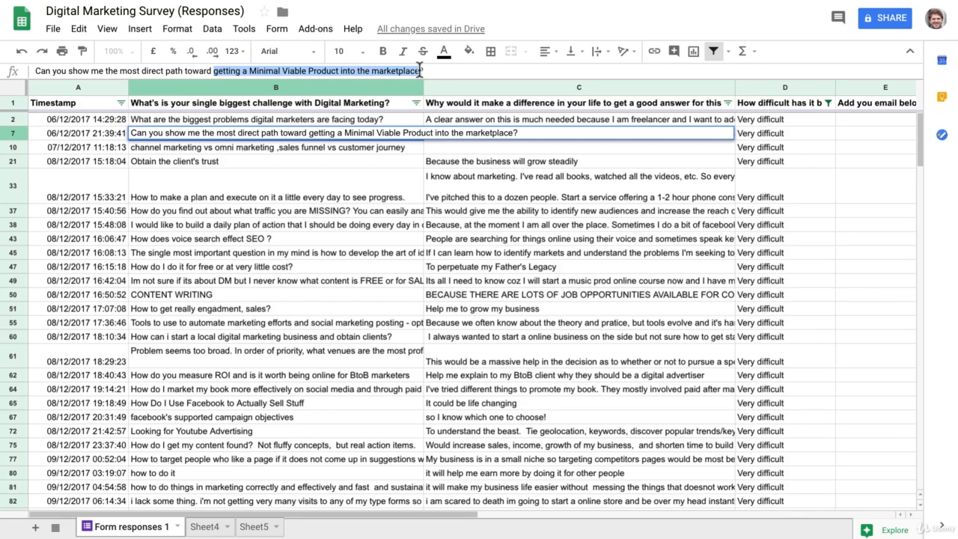
click(203, 526)
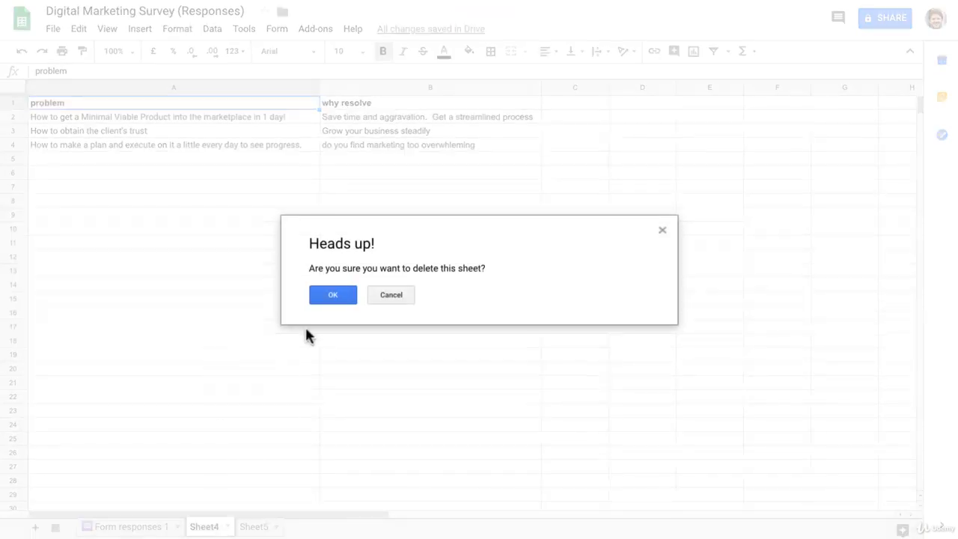
Delete Sheet4 and paste the MVP phrase into Sheet5's A2, prefixed 'How to'.
click(332, 294)
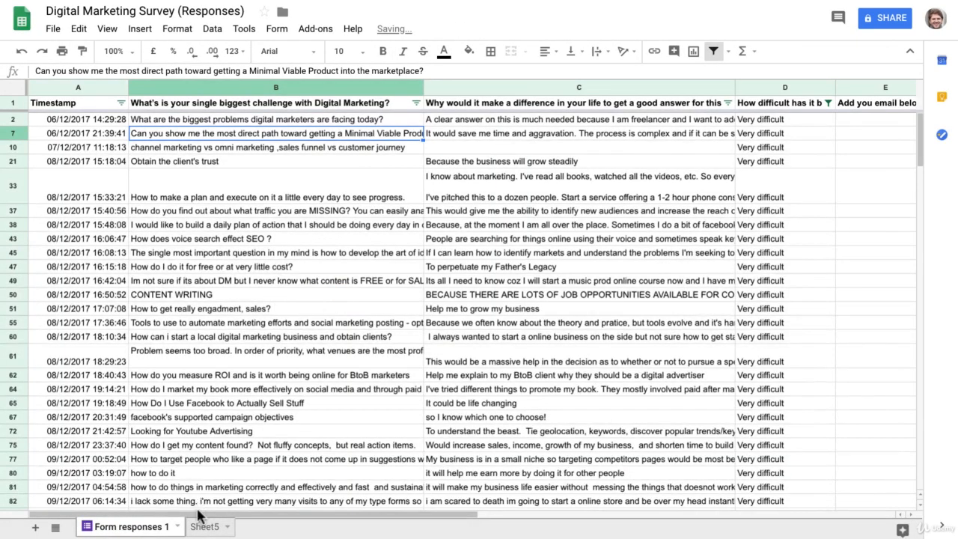
click(203, 526)
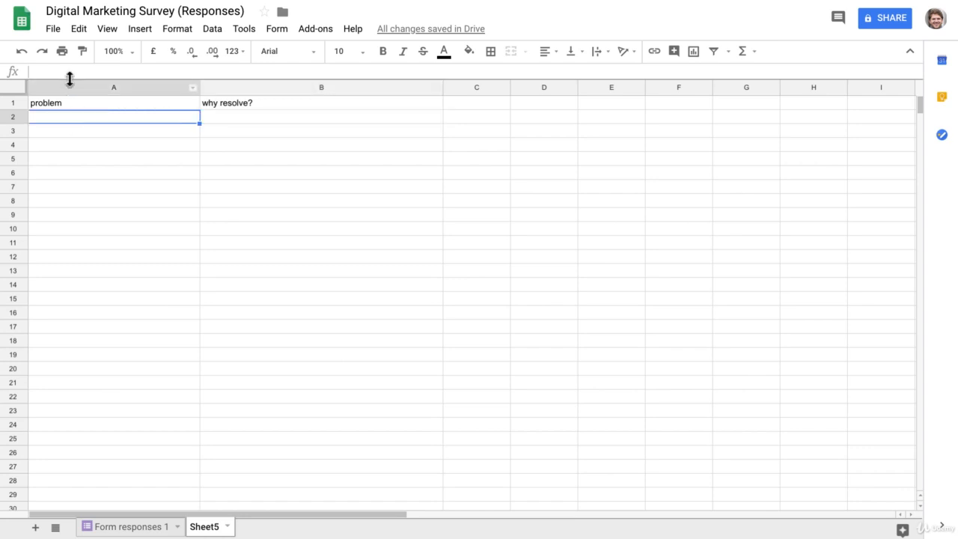
text(getting a Minimal Viable Product into the marketplace)
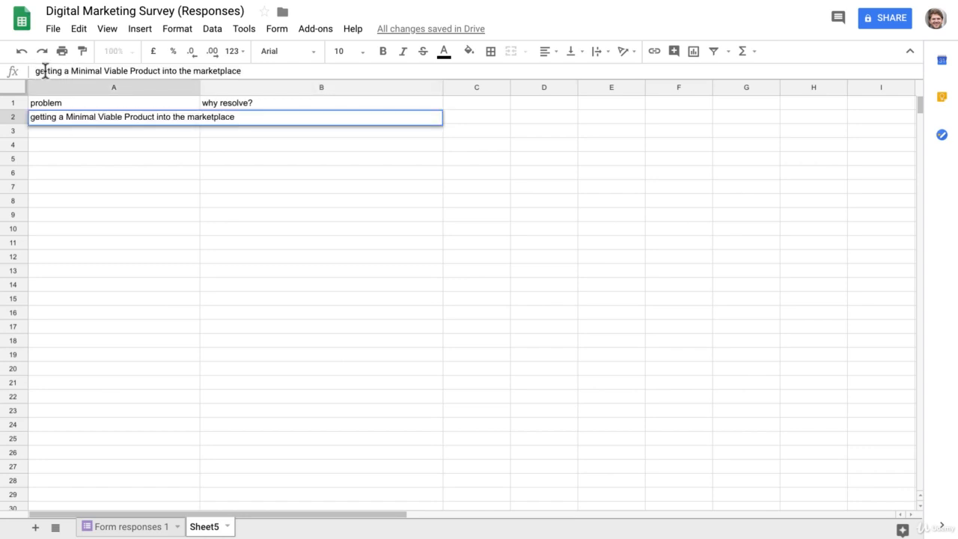
text(How to)
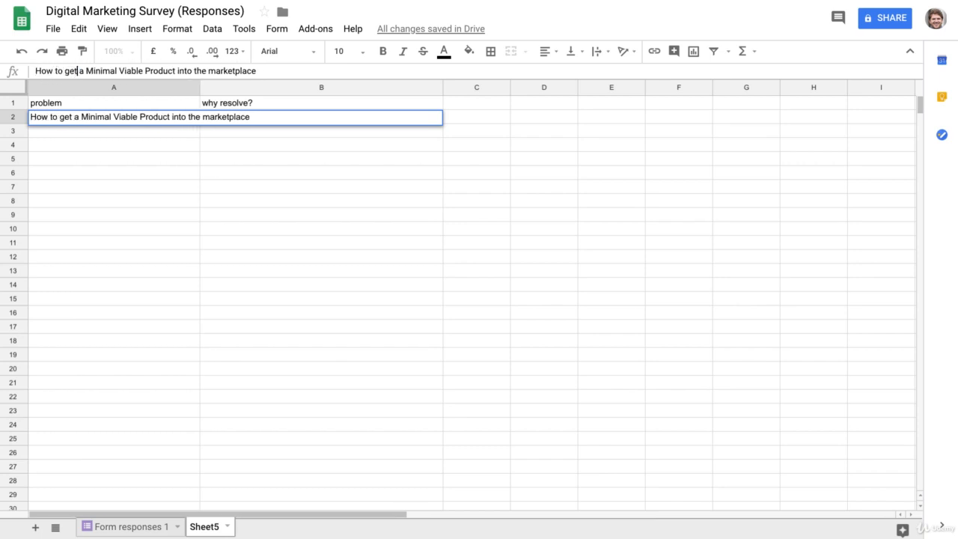
mouse_move(272, 75)
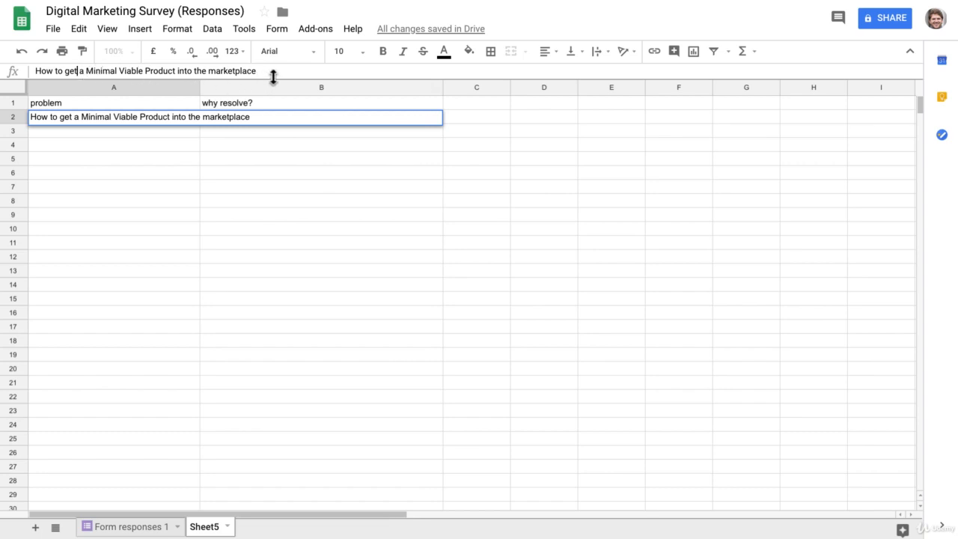
Edit A2 to read 'How to get a Minimal Viable Product into the marketplace in'.
click(114, 158)
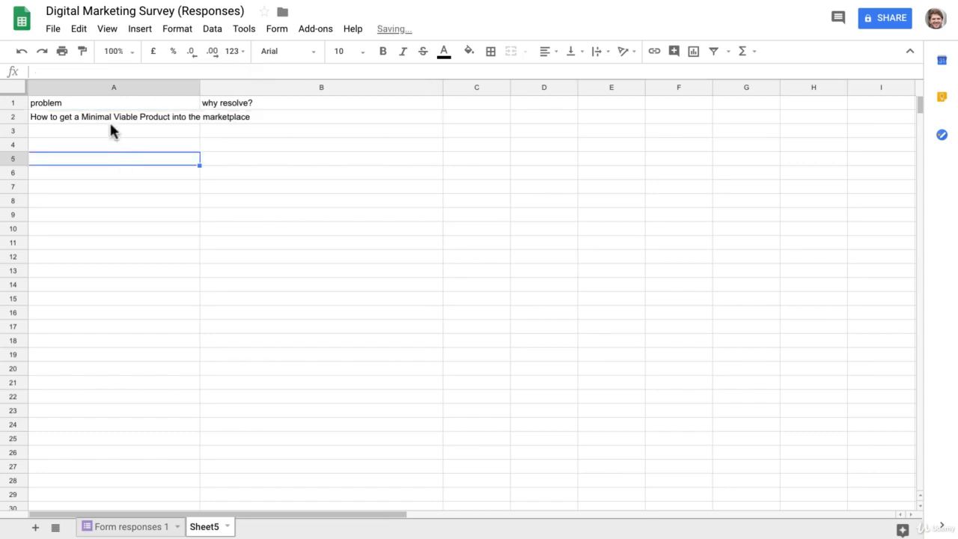
click(114, 116)
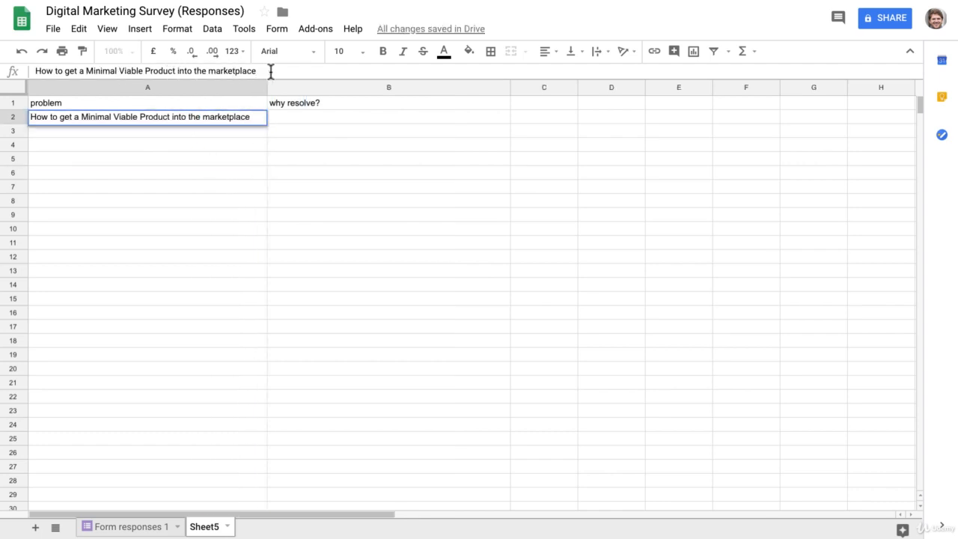
text(in)
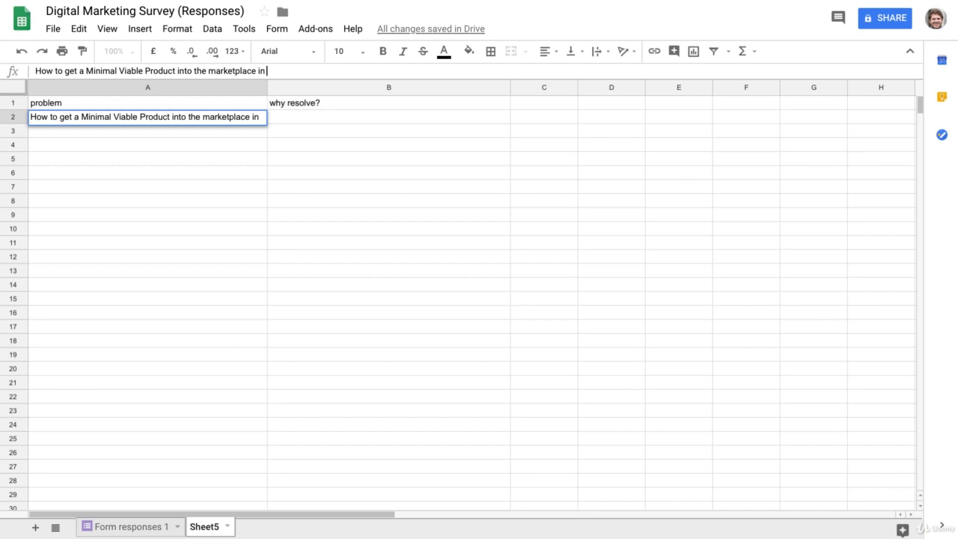
key(enter)
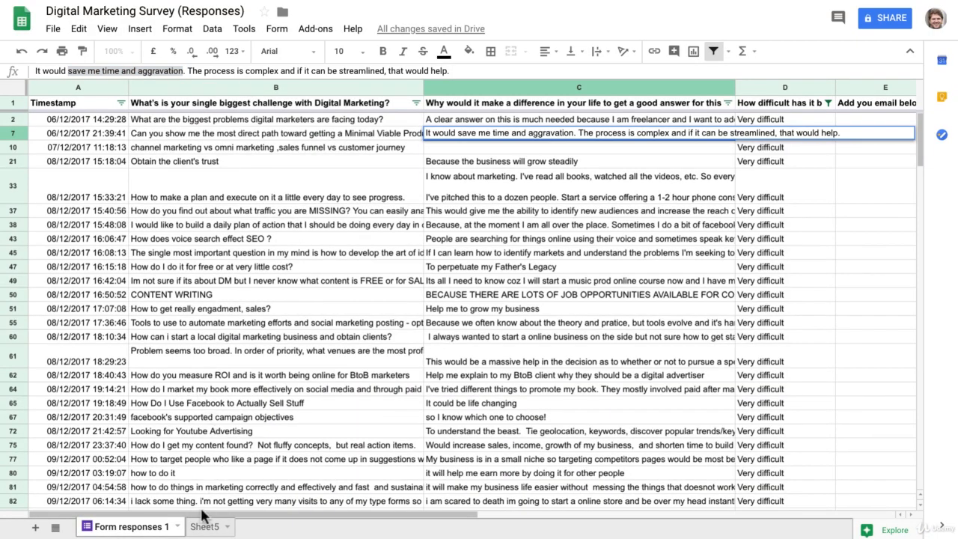
Enter 'save me time and aggravation' as the first reason in B2.
click(204, 526)
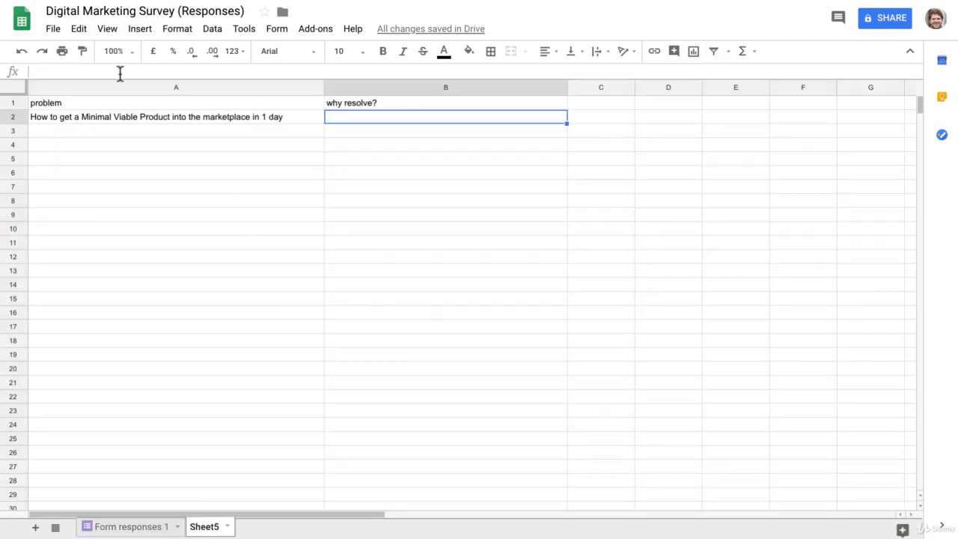
text(save me time and aggravation)
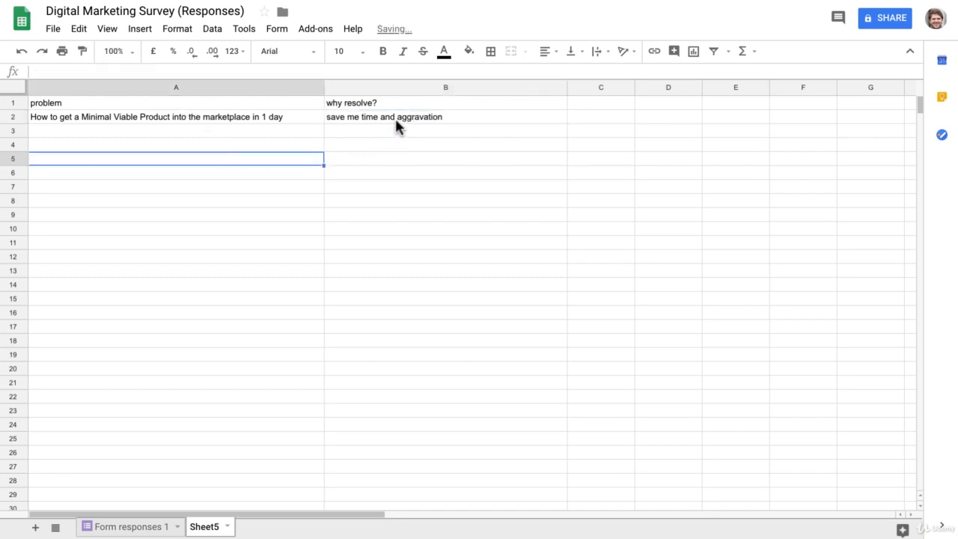
click(446, 117)
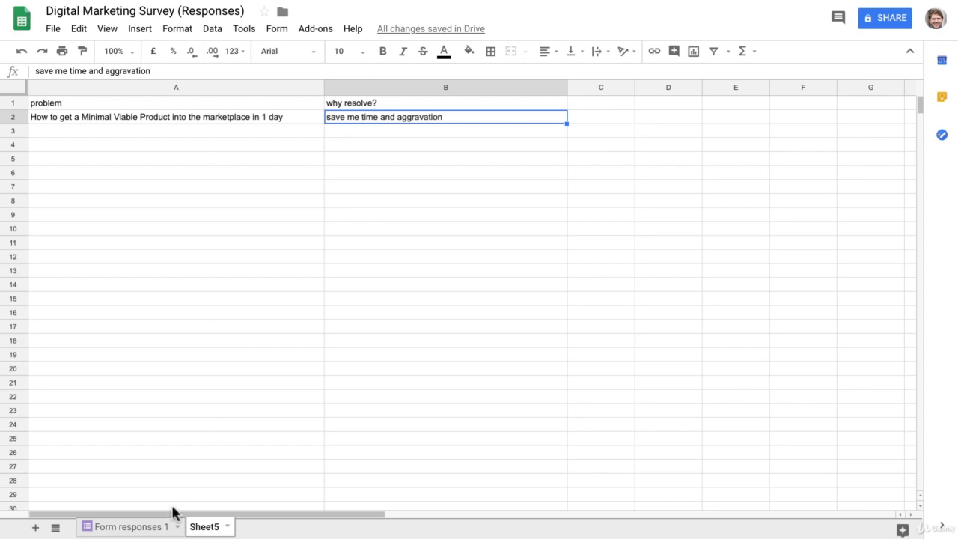
Check the row 7 reason and append '. get a streamlined process' to B2.
click(131, 527)
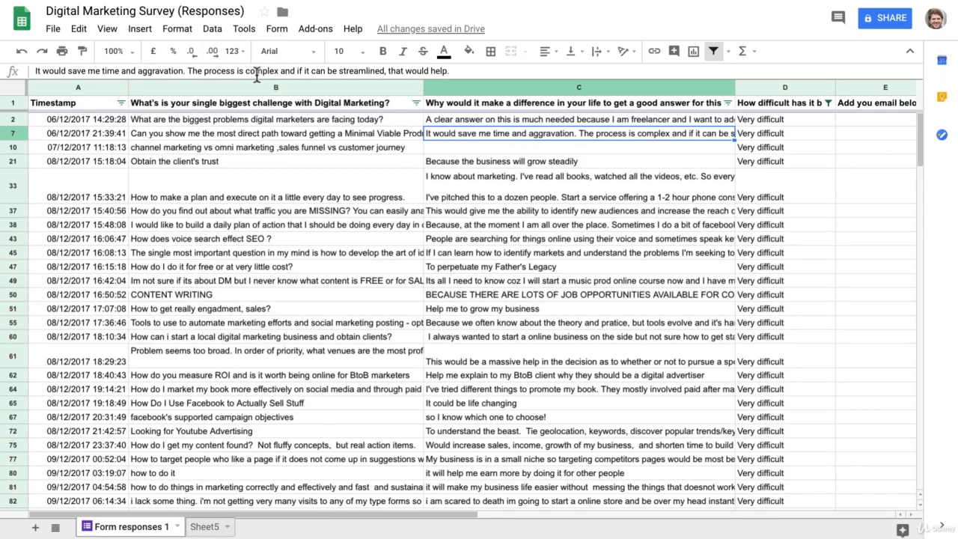
double_click(361, 71)
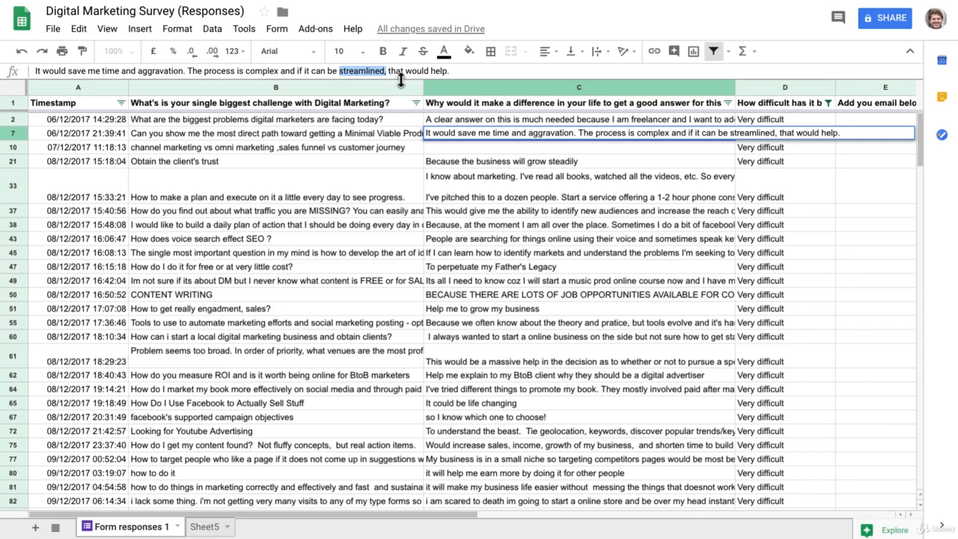
click(203, 526)
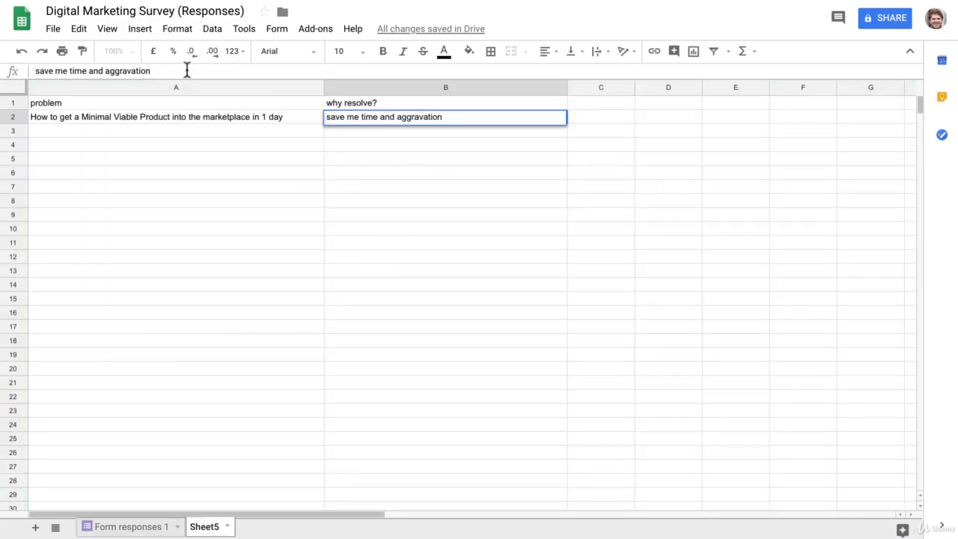
text(.)
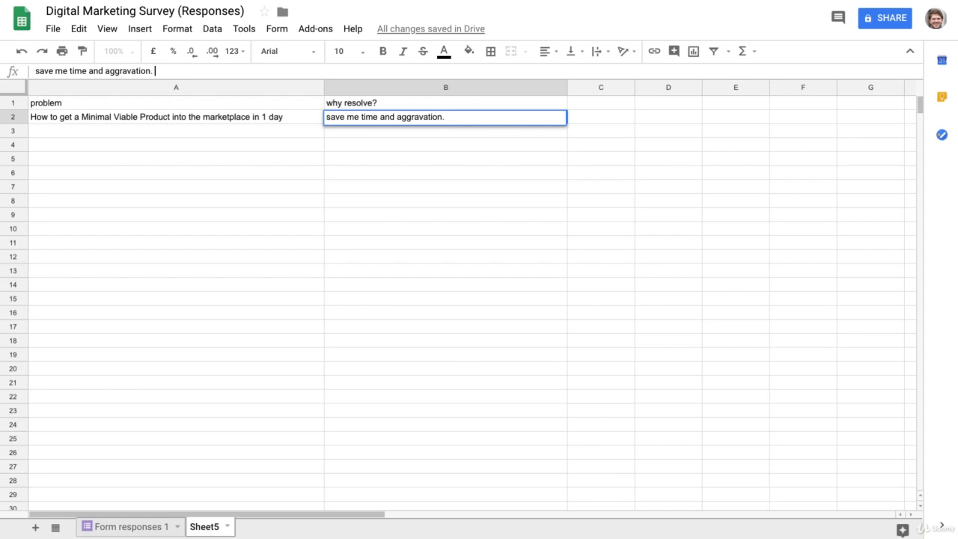
text(gwt)
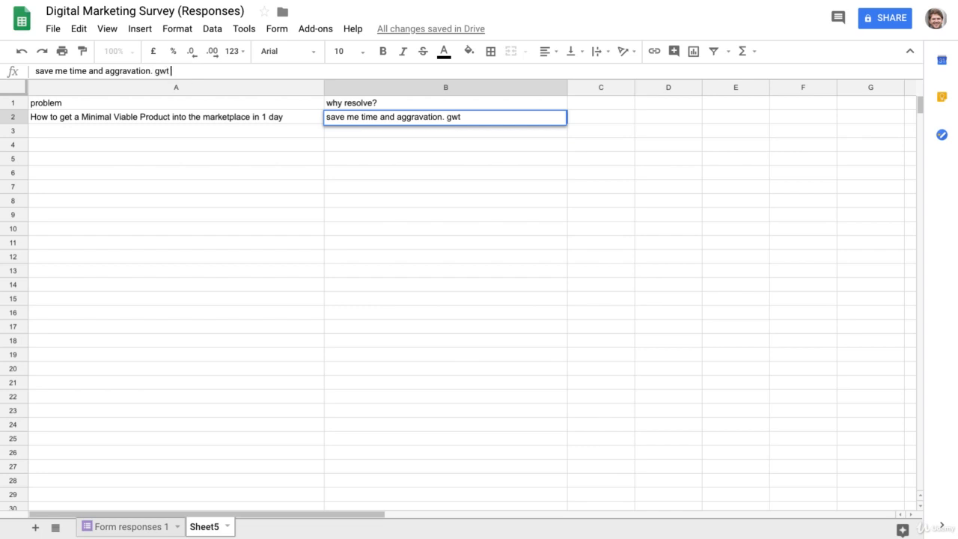
text(et a streamlined)
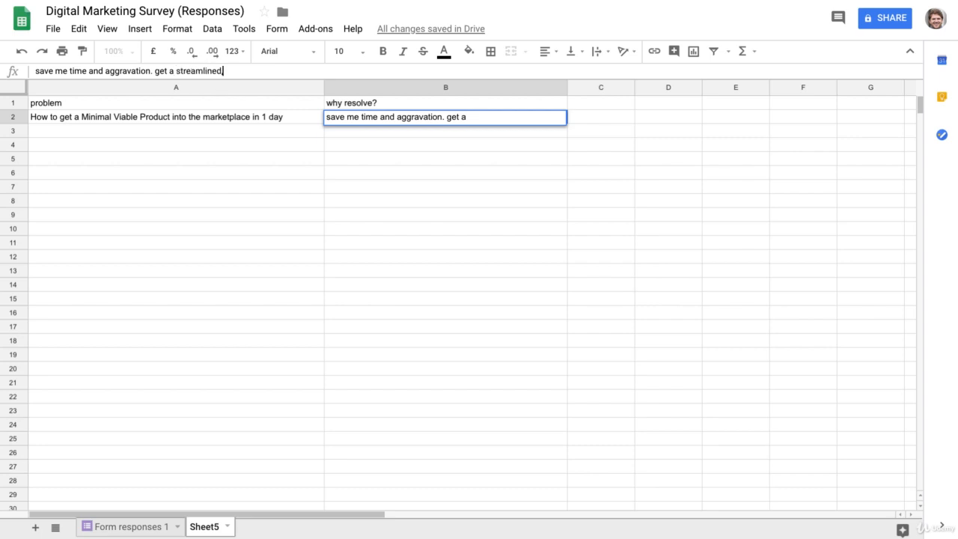
text(streamlined)
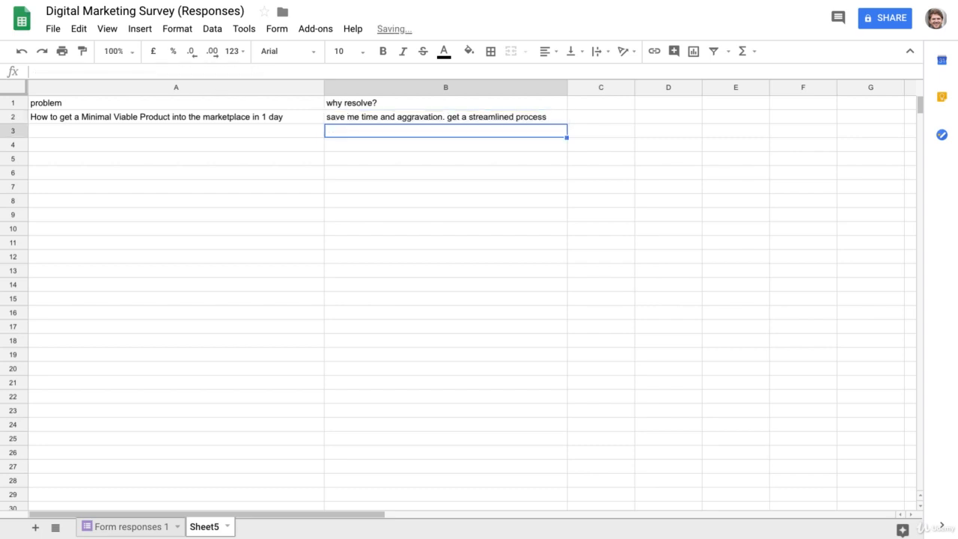
click(176, 158)
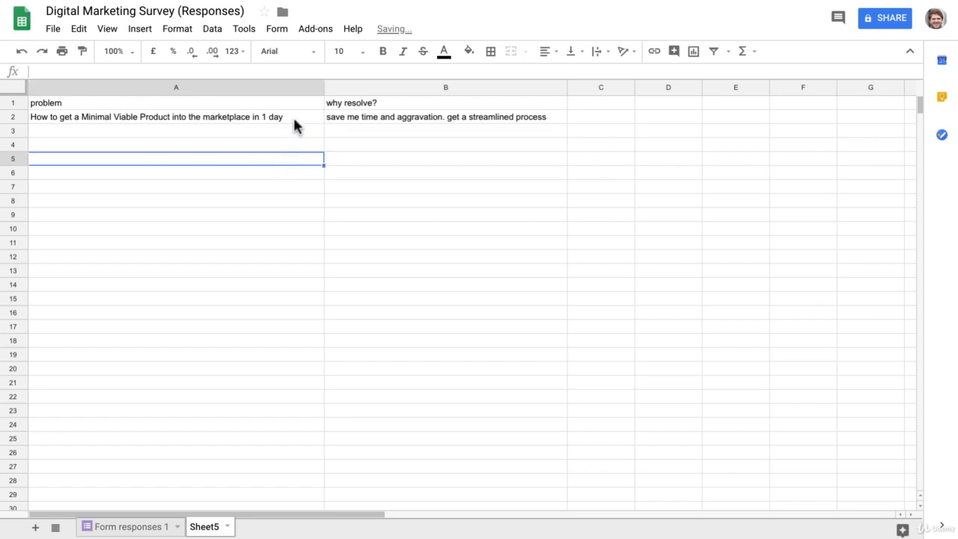
click(176, 116)
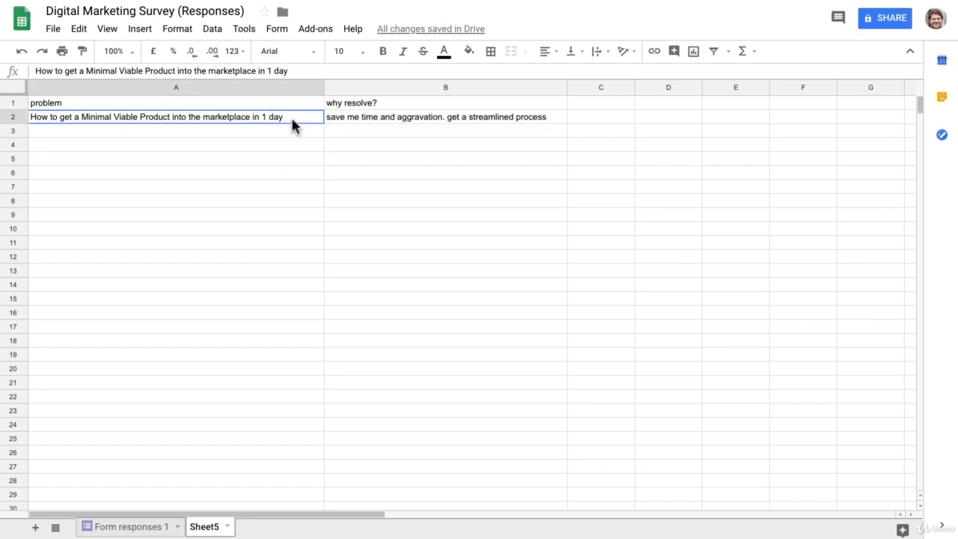
mouse_move(290, 148)
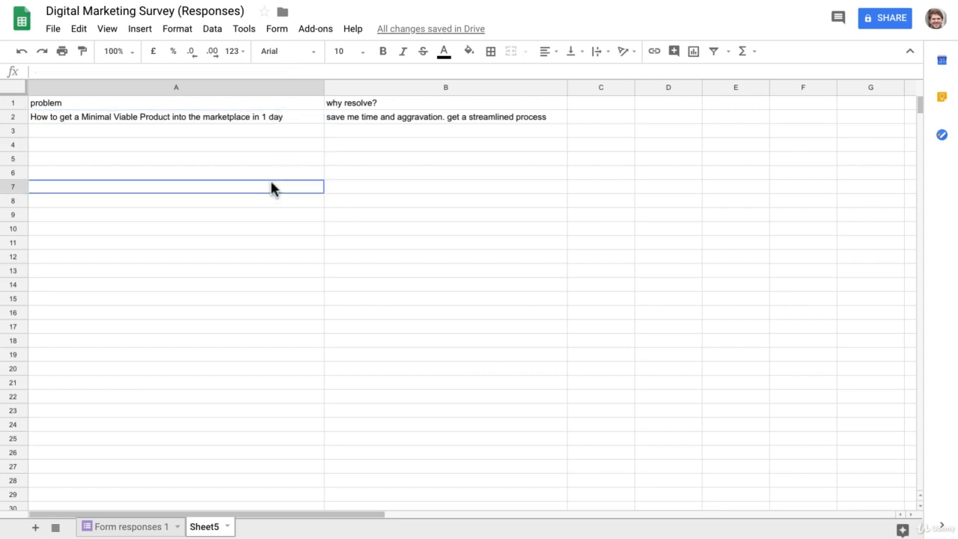
click(446, 117)
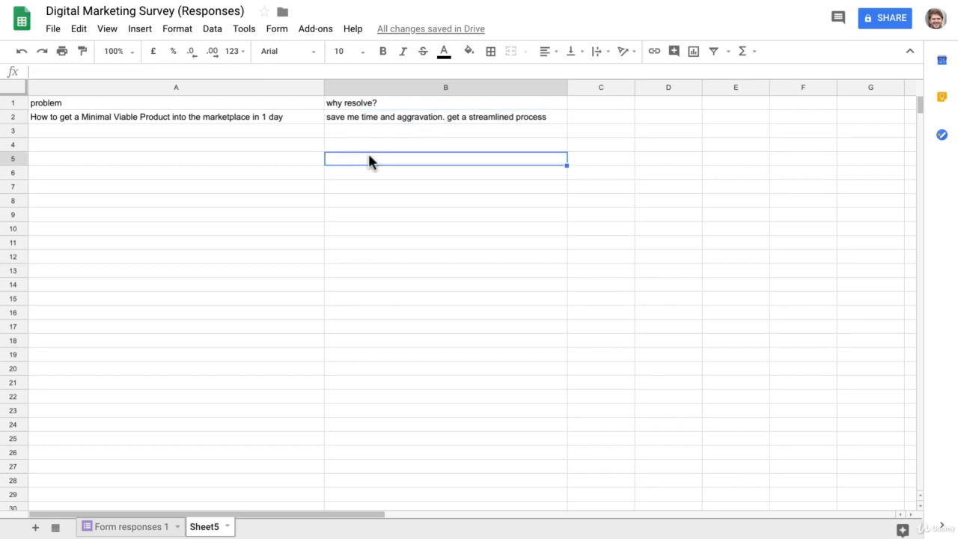
mouse_move(97, 135)
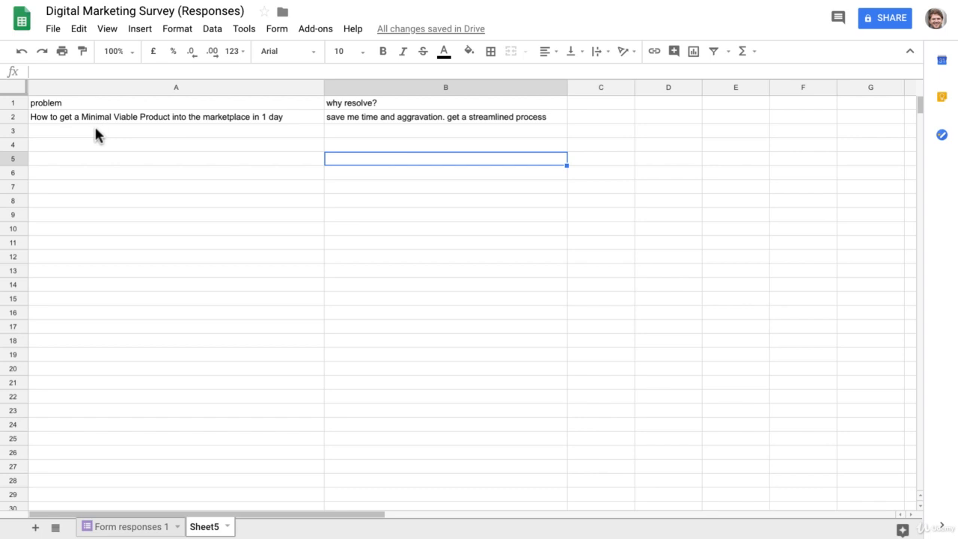
mouse_move(277, 425)
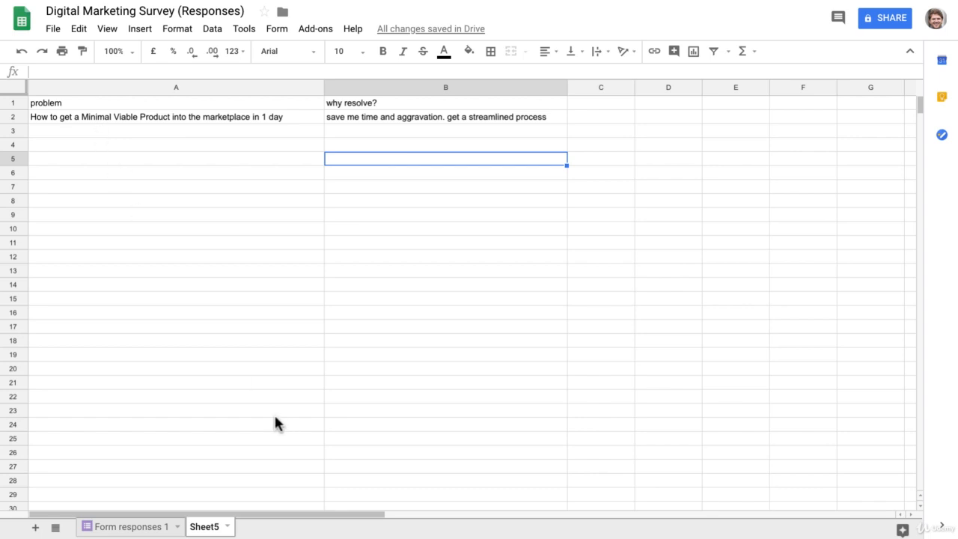
mouse_move(283, 423)
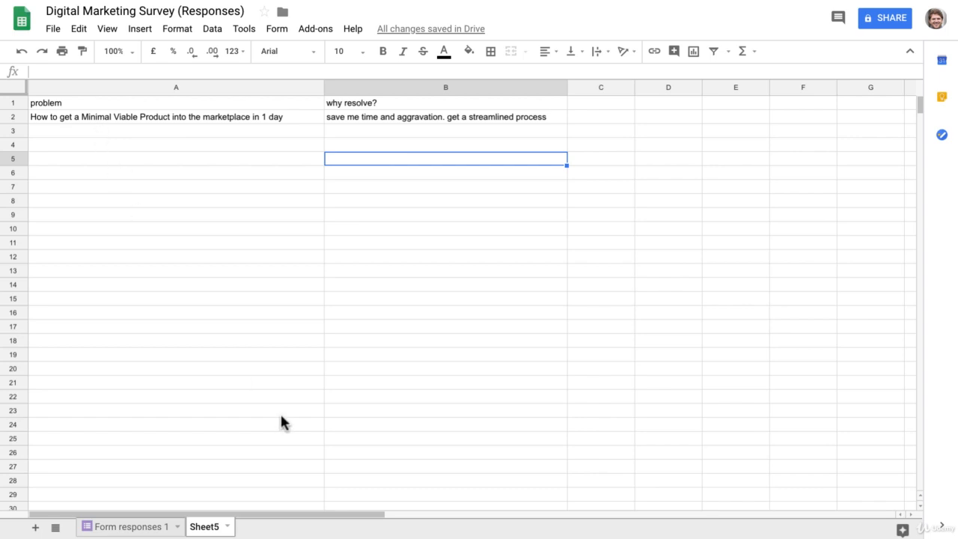
mouse_move(335, 308)
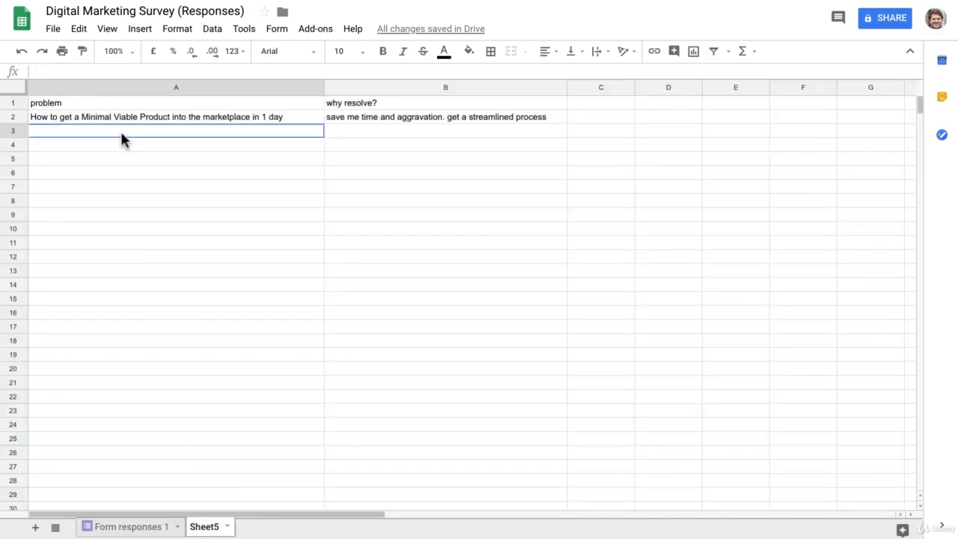
Enter the second problem in A3: how to obtain a client's trust as a digital marketer.
text(How to get a Minimal Viable Product into the marketplace in 1 day)
text(How to Obtain the client's trust)
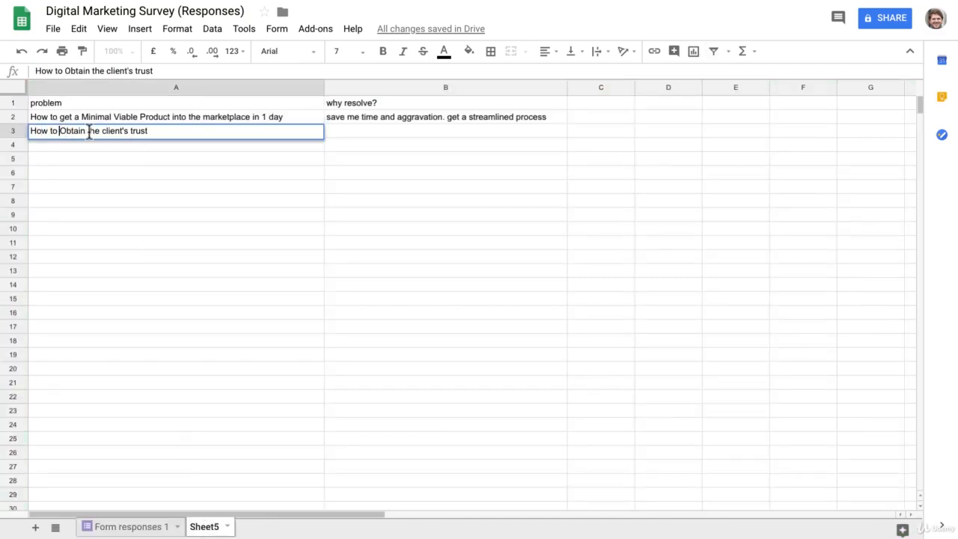
text(get o)
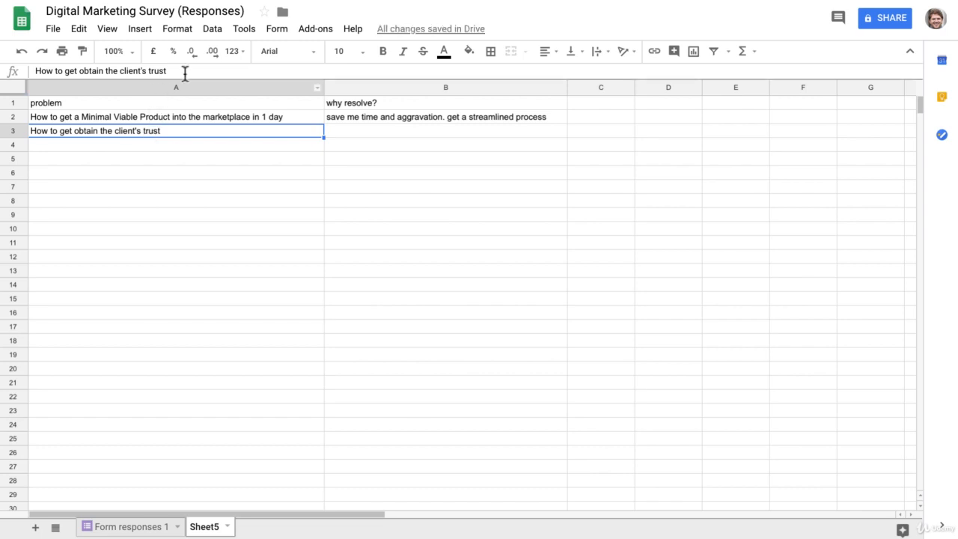
text(as a)
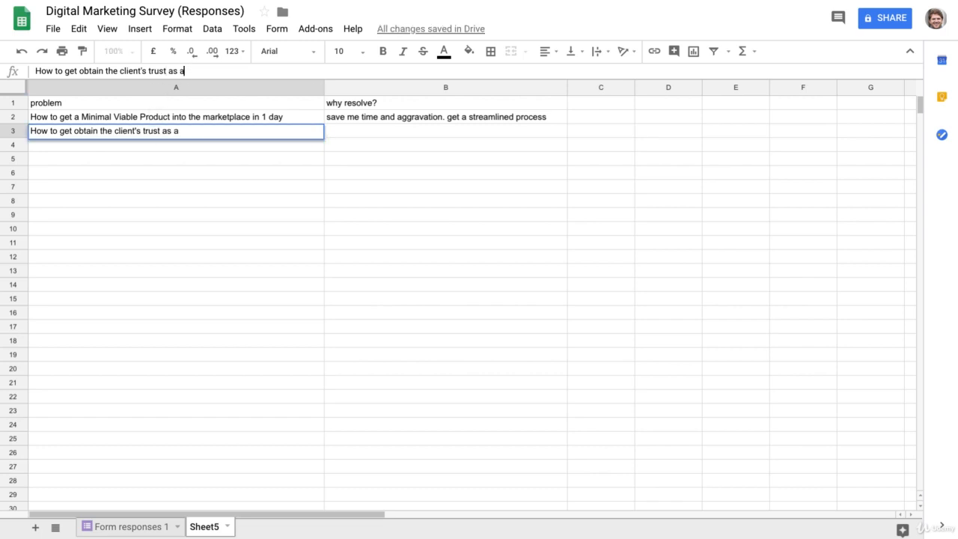
text(d)
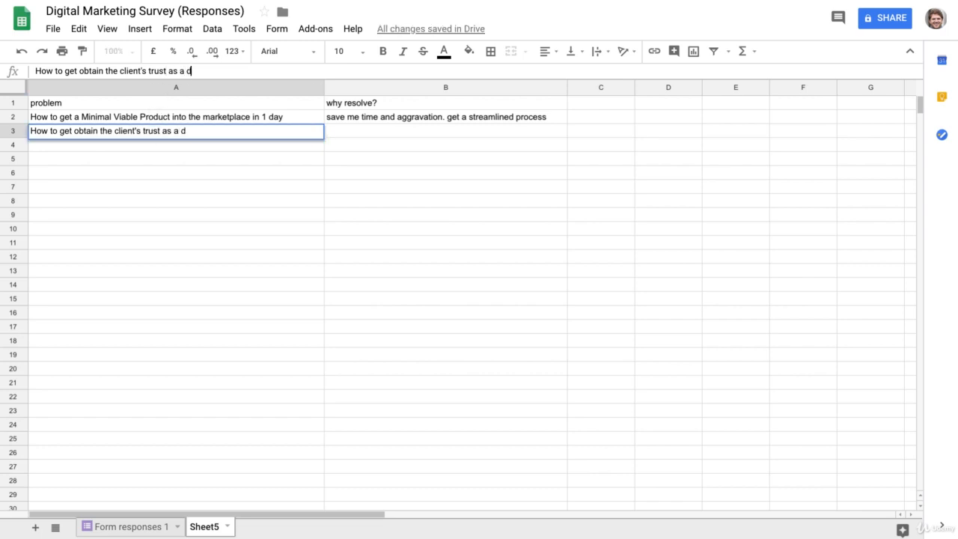
text(igtial market)
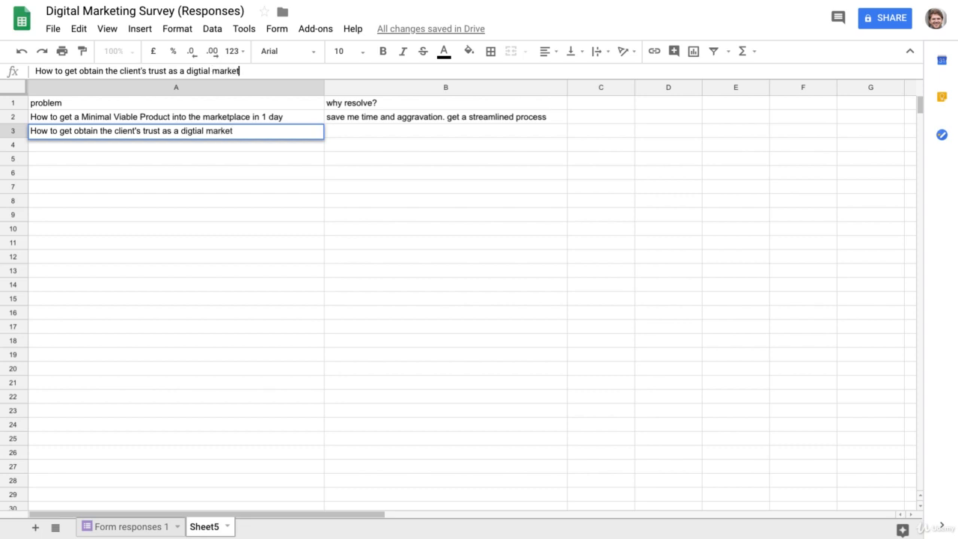
key(Return)
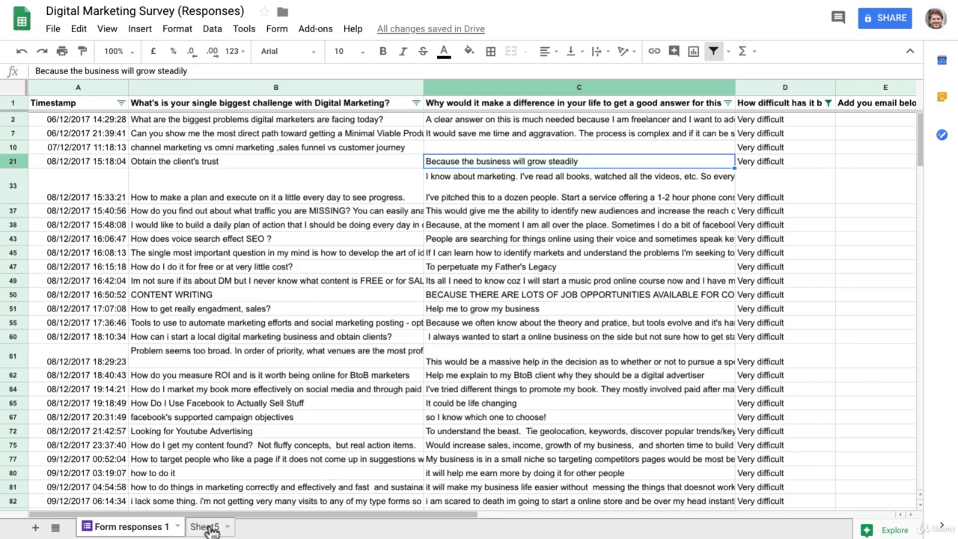
Type the reason 'grow your business steadily' into B3.
click(203, 526)
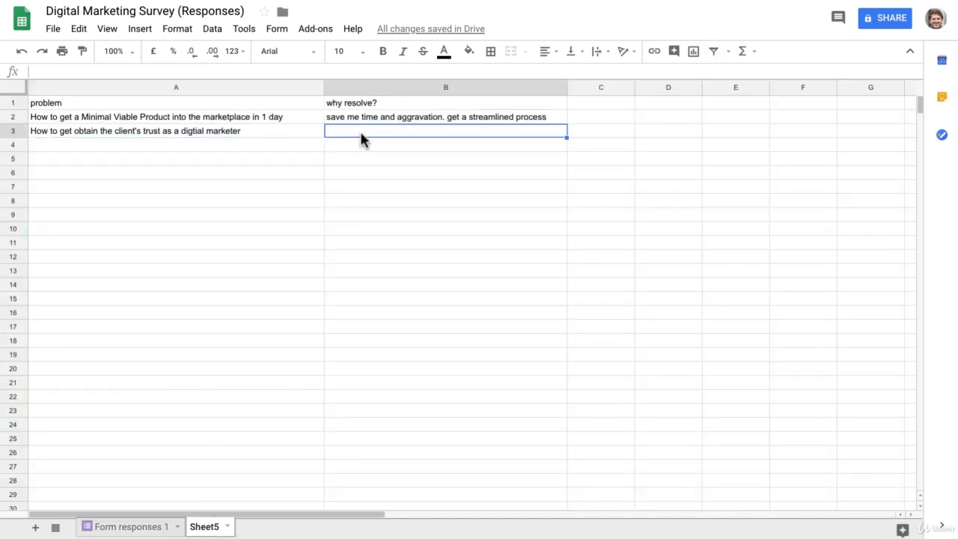
text(grow ou=)
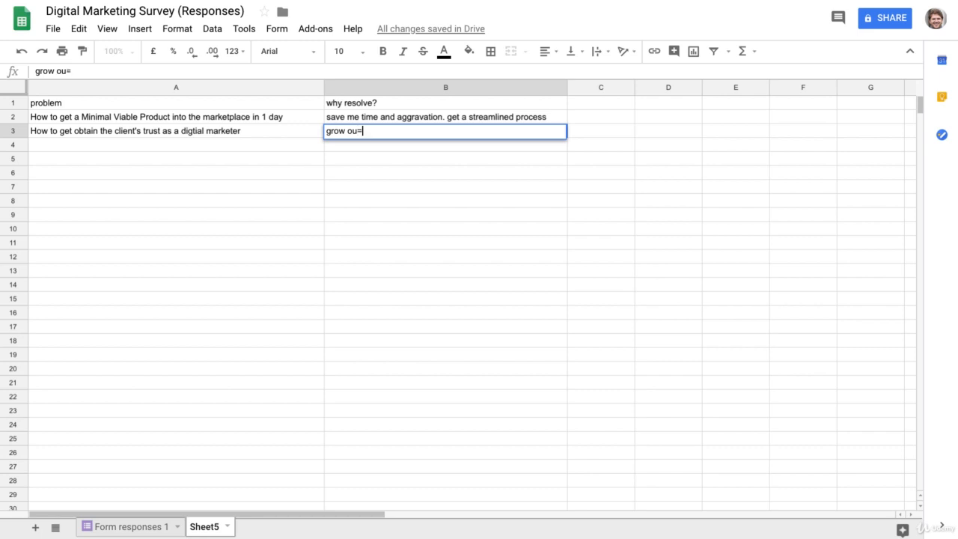
text(up)
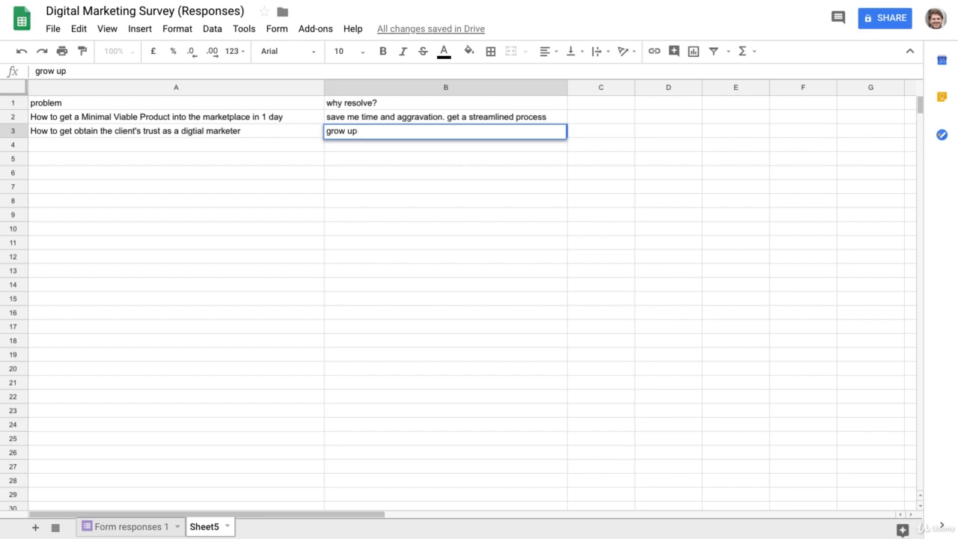
key(Backspace)
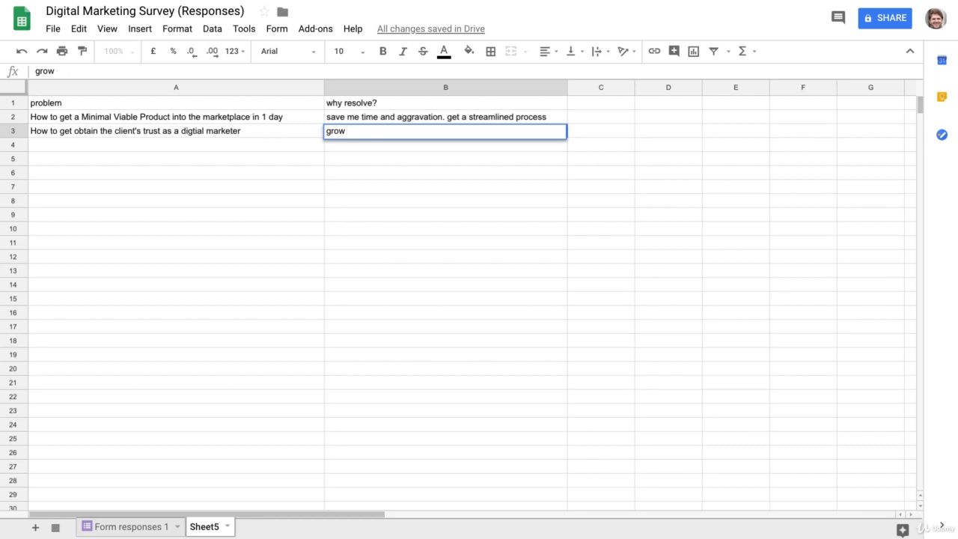
text(your)
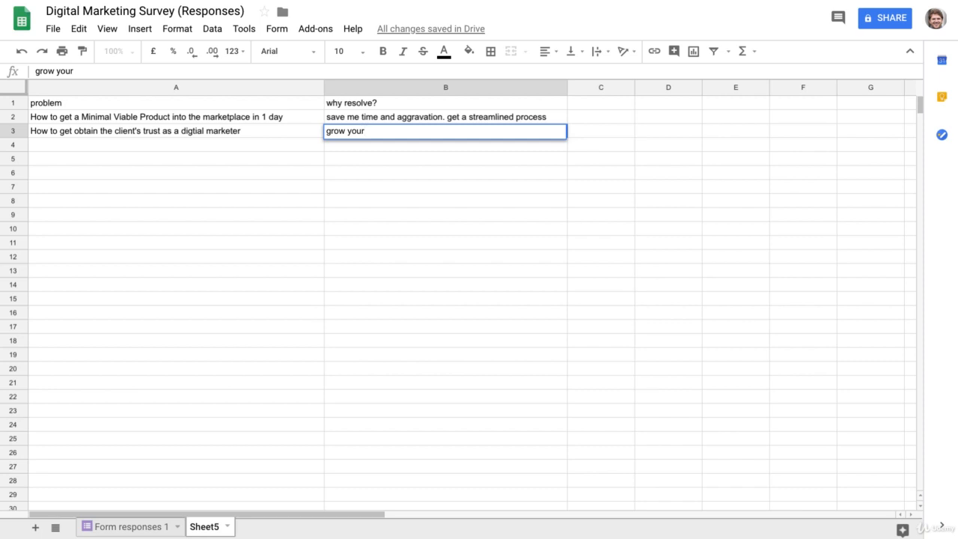
text(business)
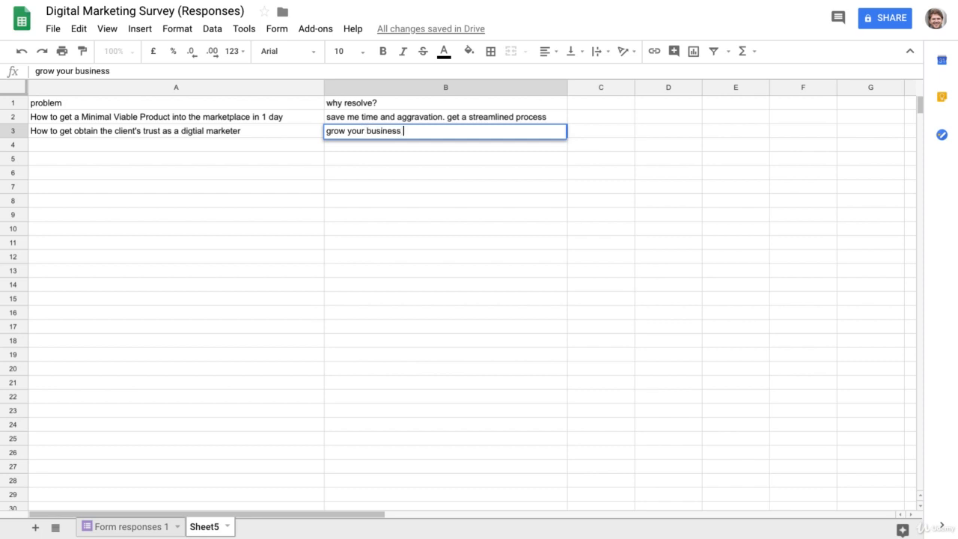
text(steadiley)
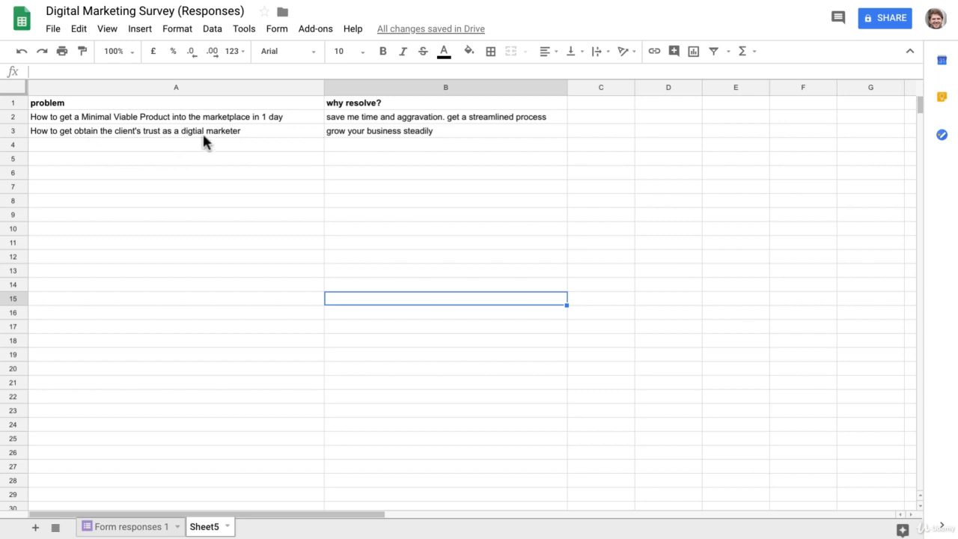
mouse_move(138, 526)
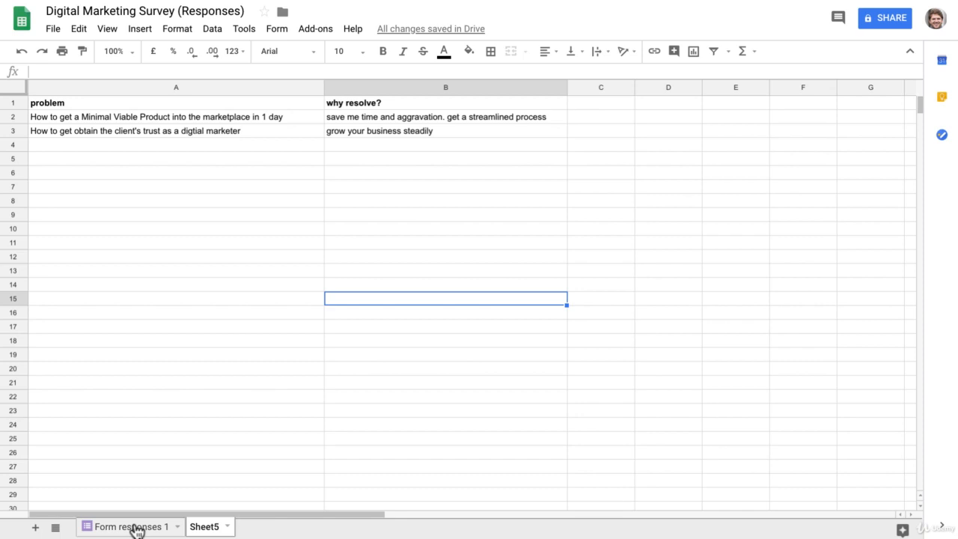
mouse_move(394, 139)
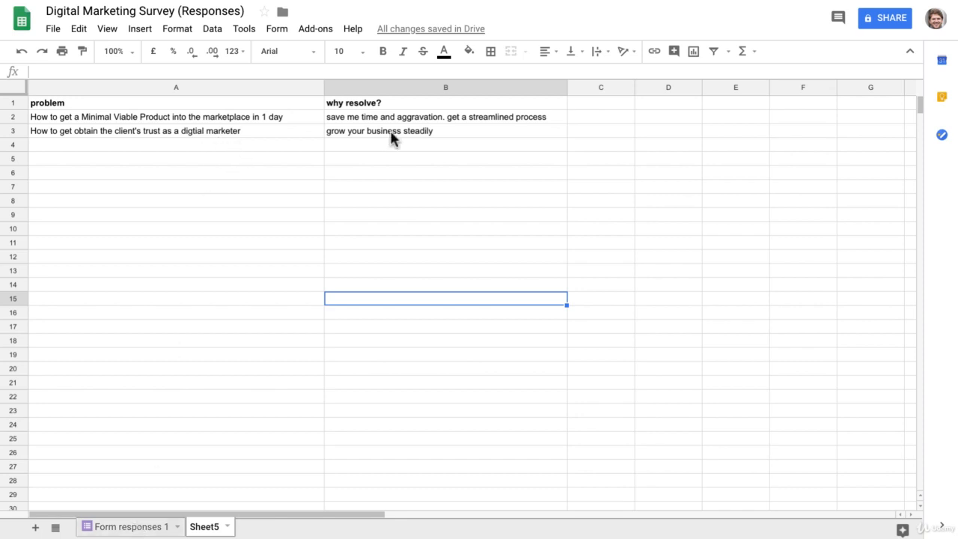
mouse_move(270, 326)
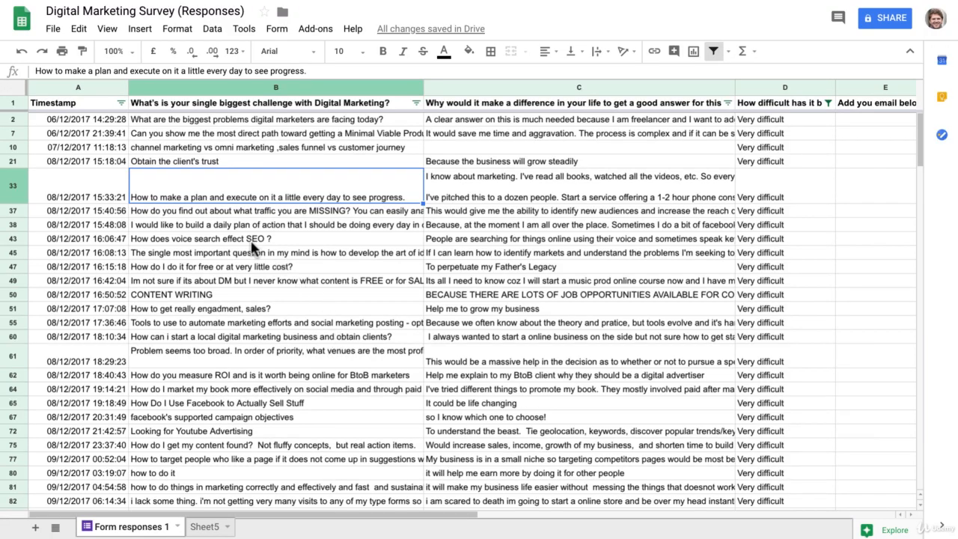
Pick the 'How does voice search effect SEO ?' answer and return to Sheet5.
click(254, 238)
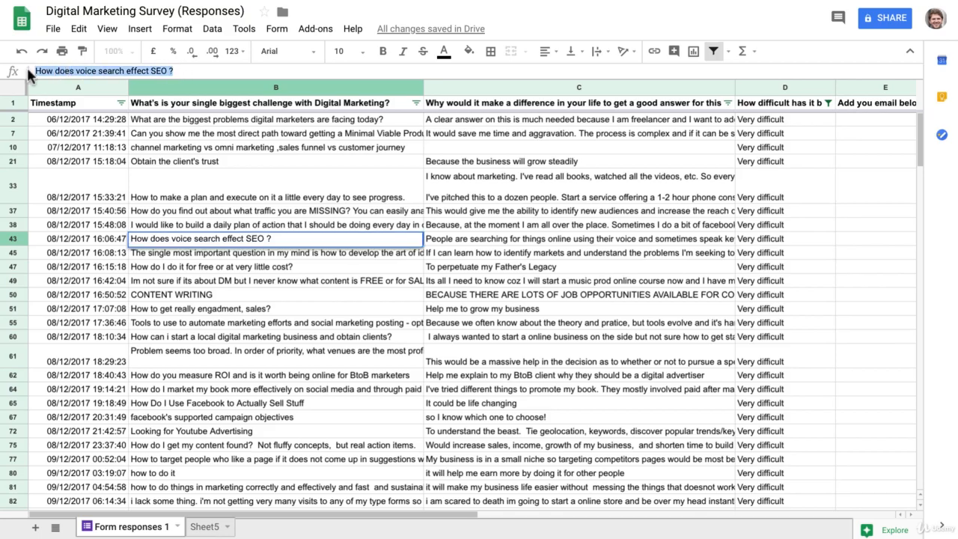
click(204, 526)
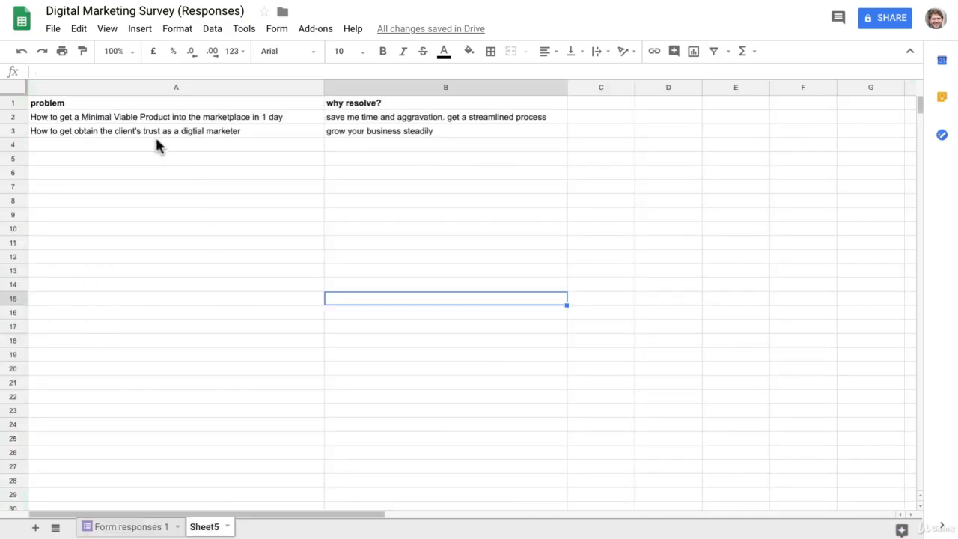
Paste the voice search question into A4 and reword it to 'How to rank #1 from Voice SEO on mobile'.
text(How does voice search effect SEO ?)
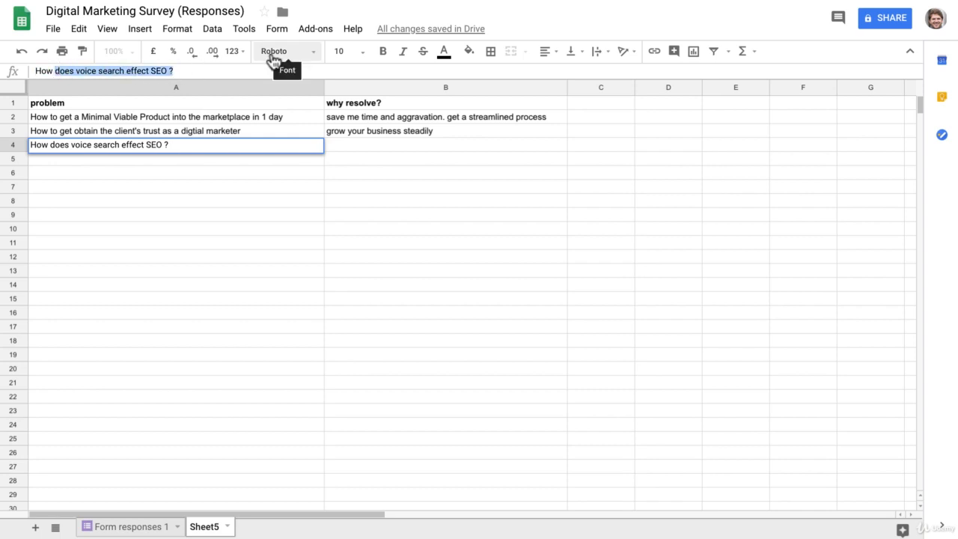
text(How to benefits)
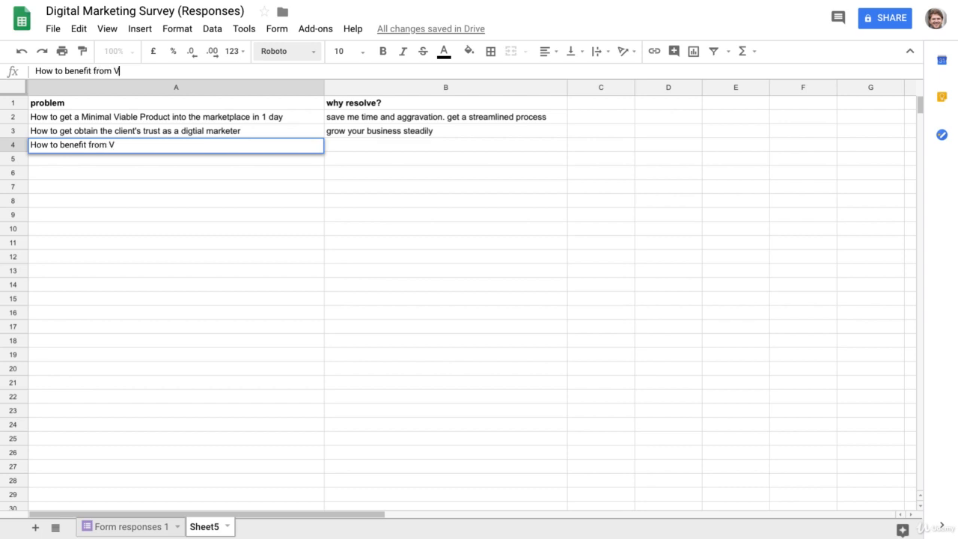
text(oiuce)
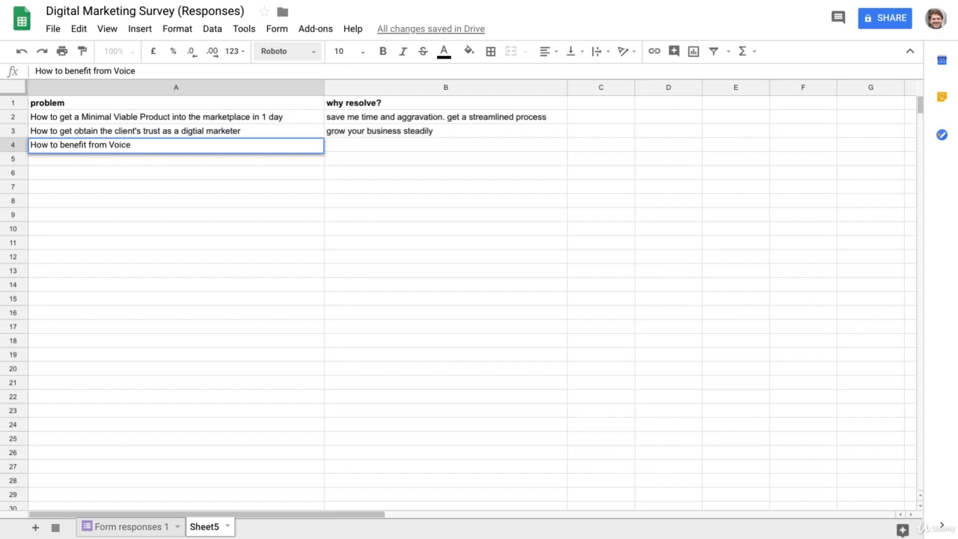
text(SEO)
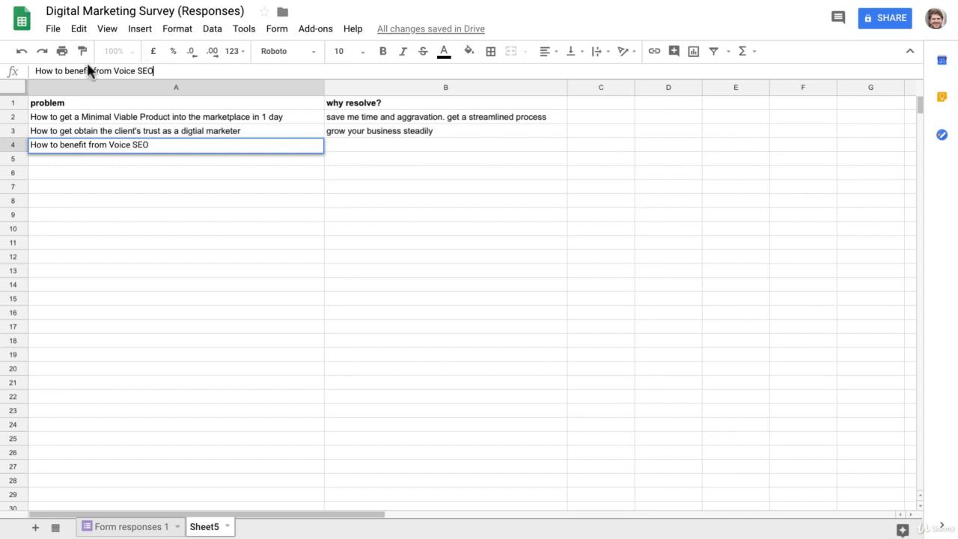
double_click(77, 70)
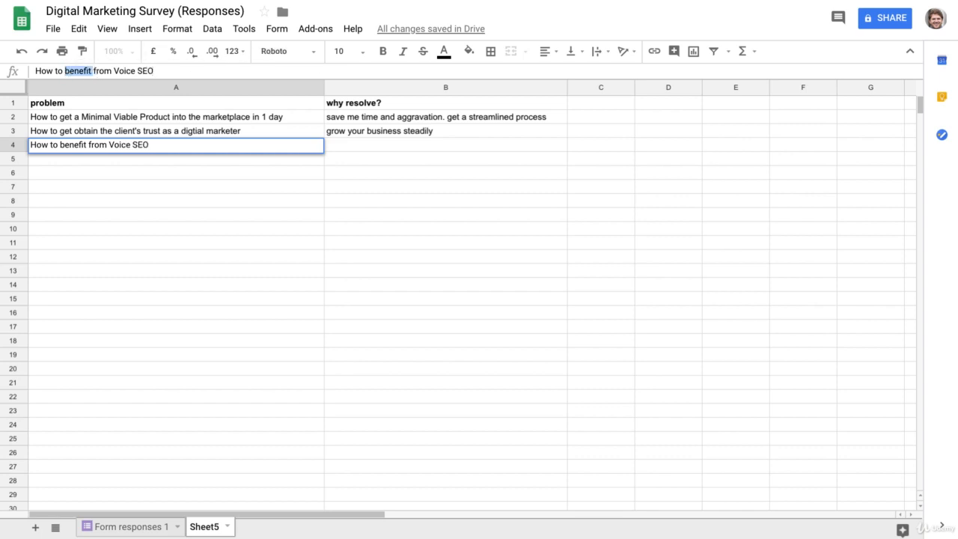
text(rank€1)
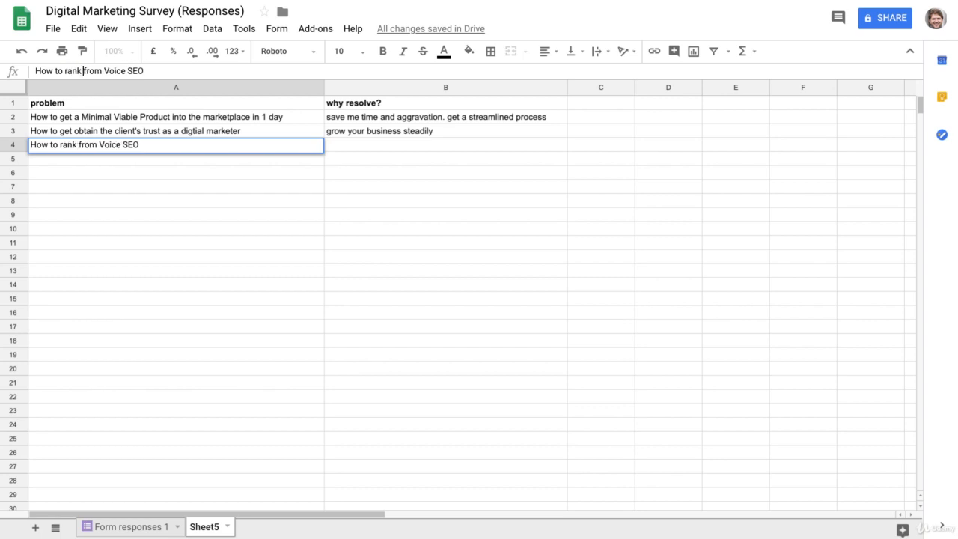
text(#1)
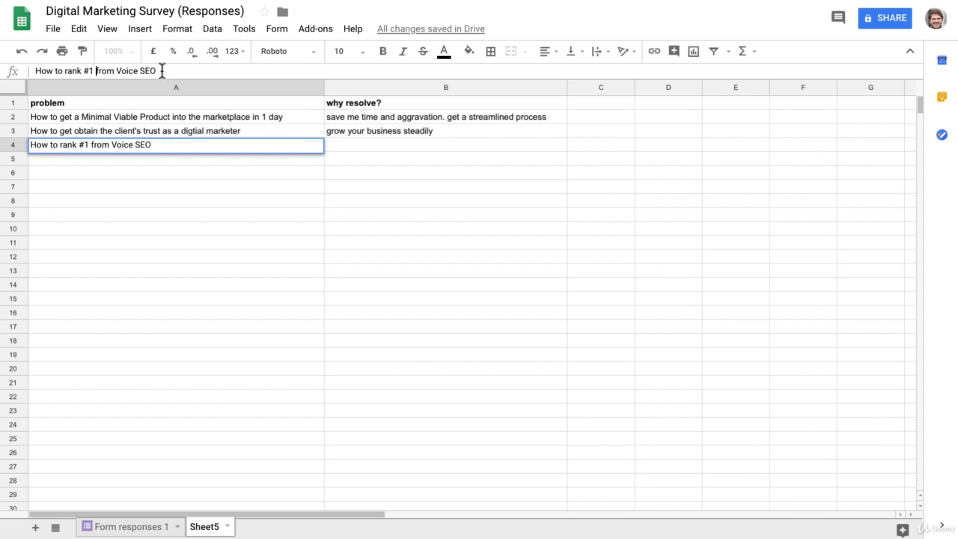
text(on mil)
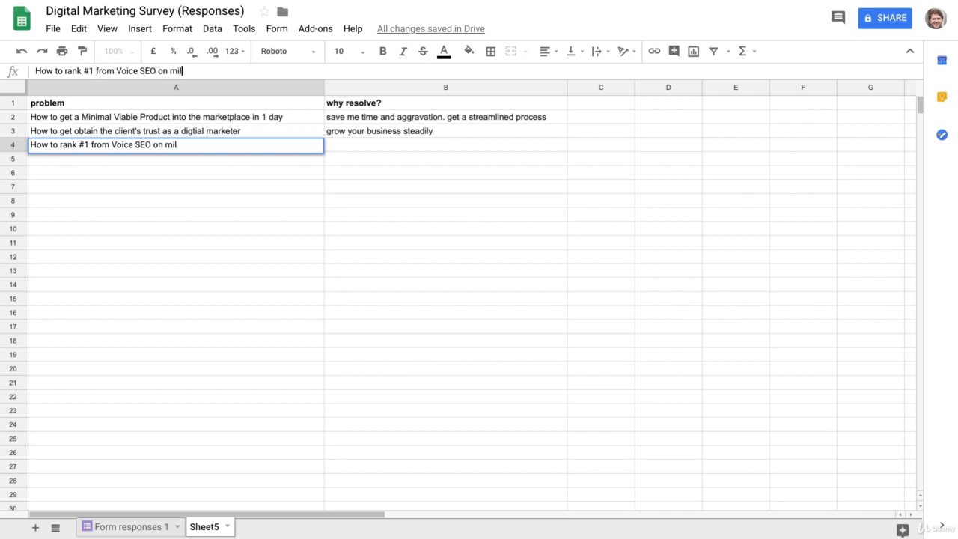
text(e)
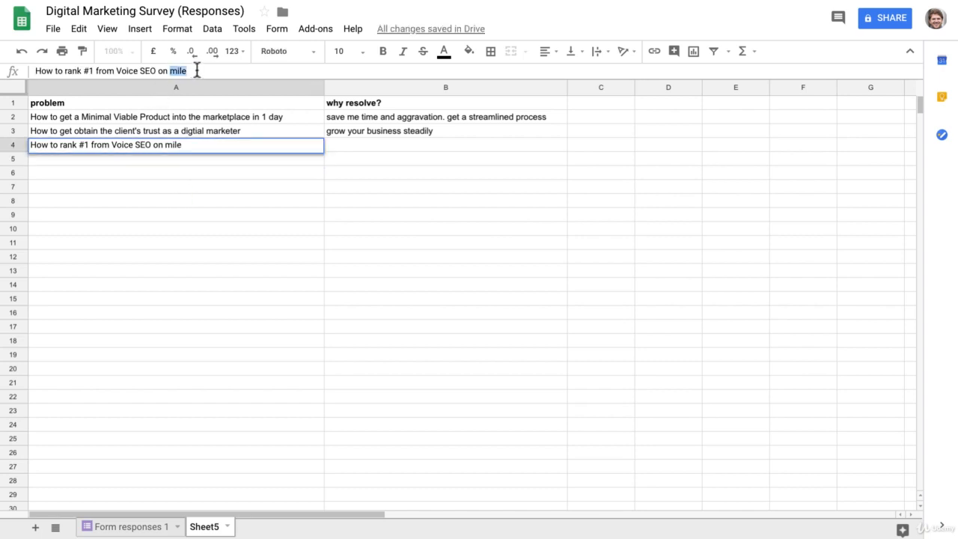
text(mobile)
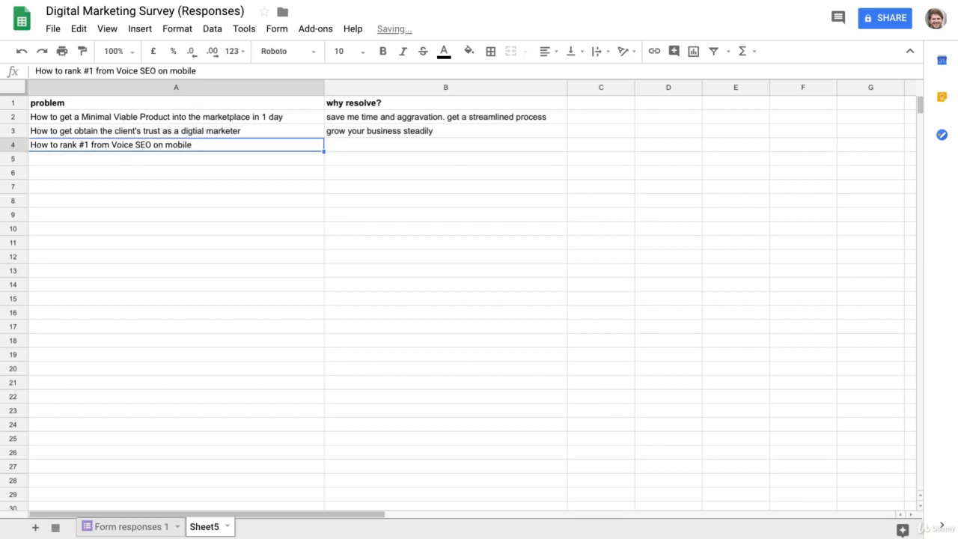
mouse_move(374, 168)
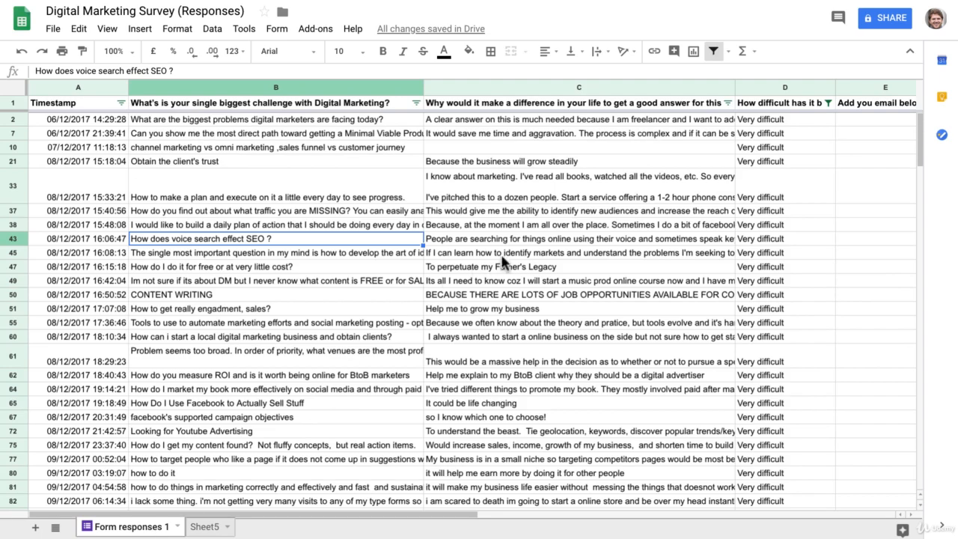
Type 'leverage to get free traffic to your site' into B4.
click(578, 238)
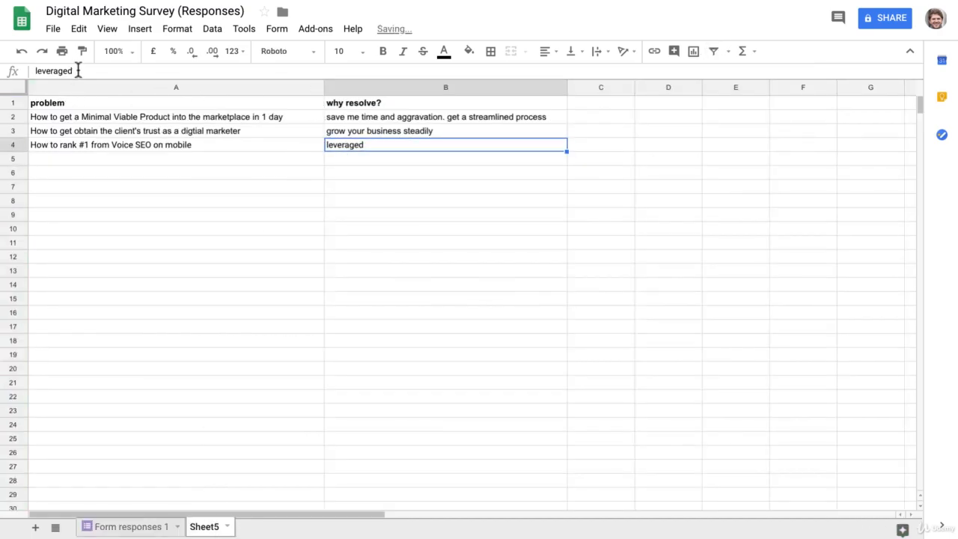
text(leverage to)
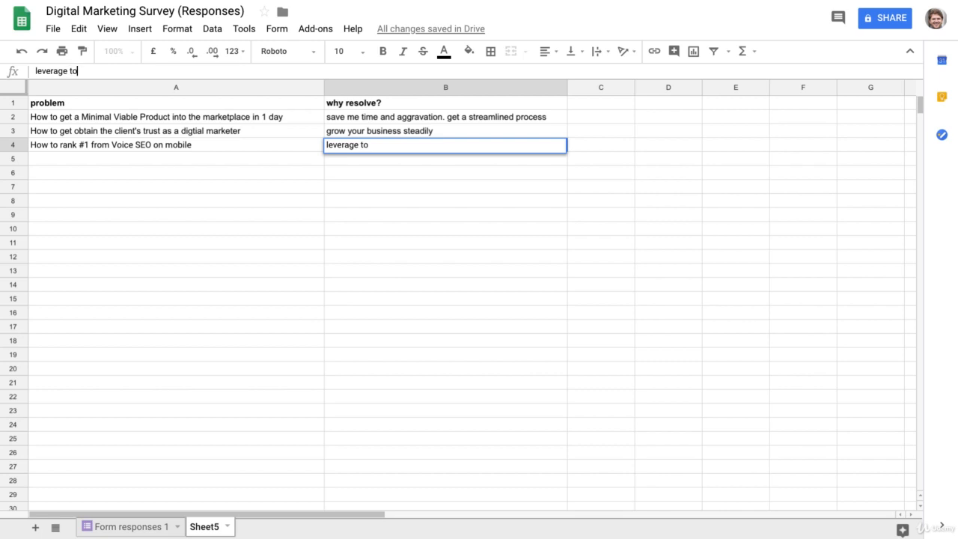
text(get free traf)
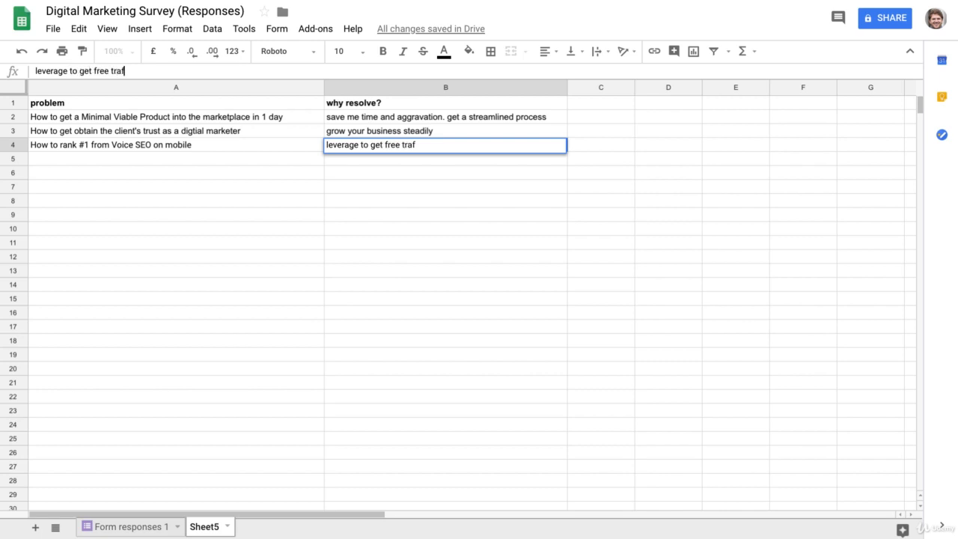
text(fic t)
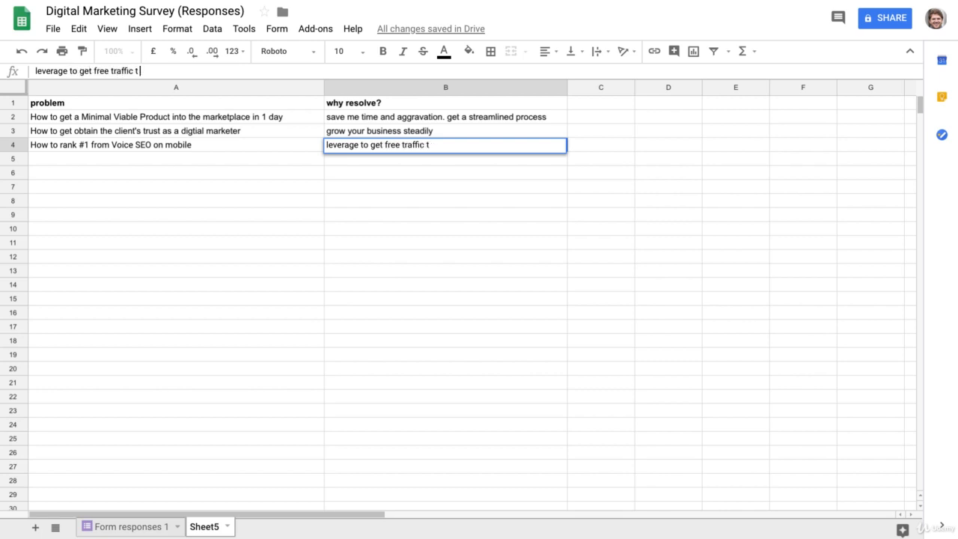
text(o your site)
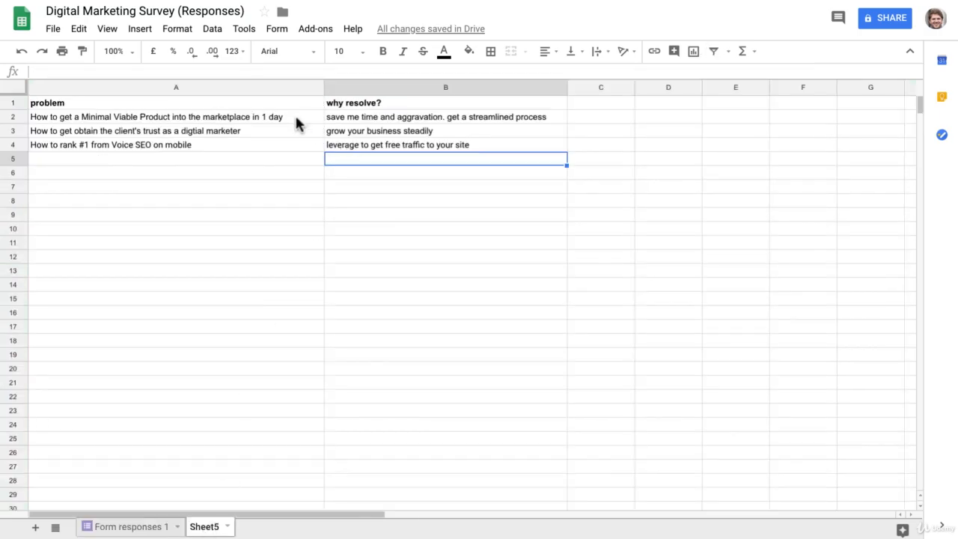
Select the three problems with reasons, then go back to Form responses 1.
click(445, 172)
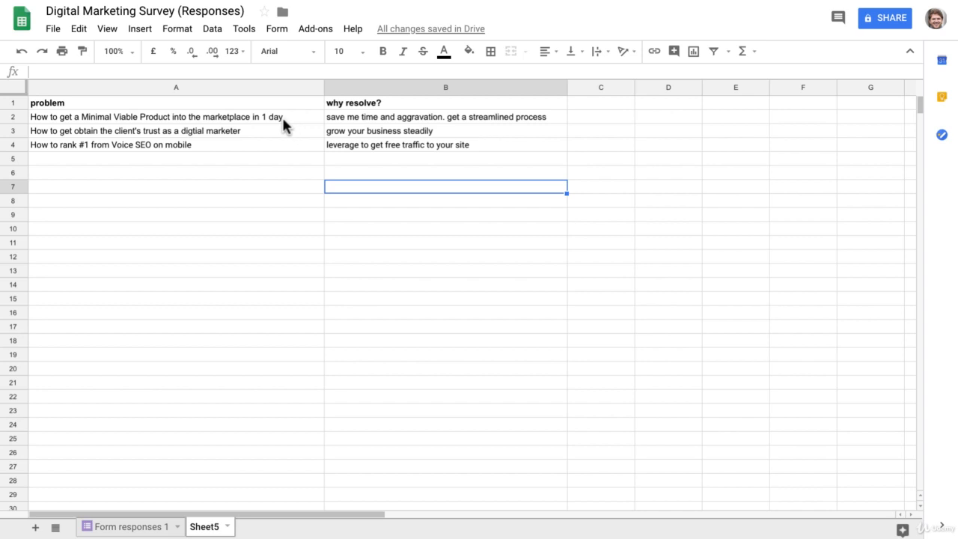
click(445, 173)
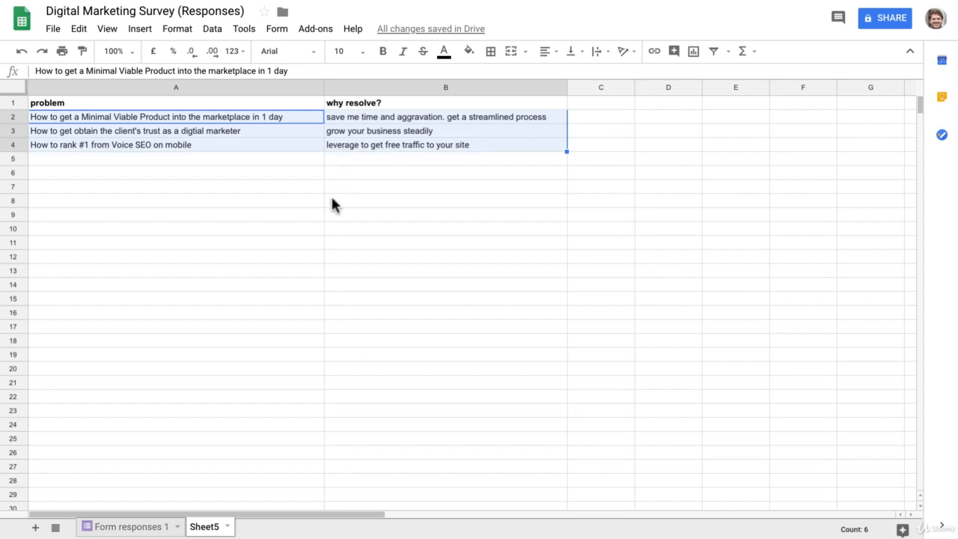
mouse_move(331, 209)
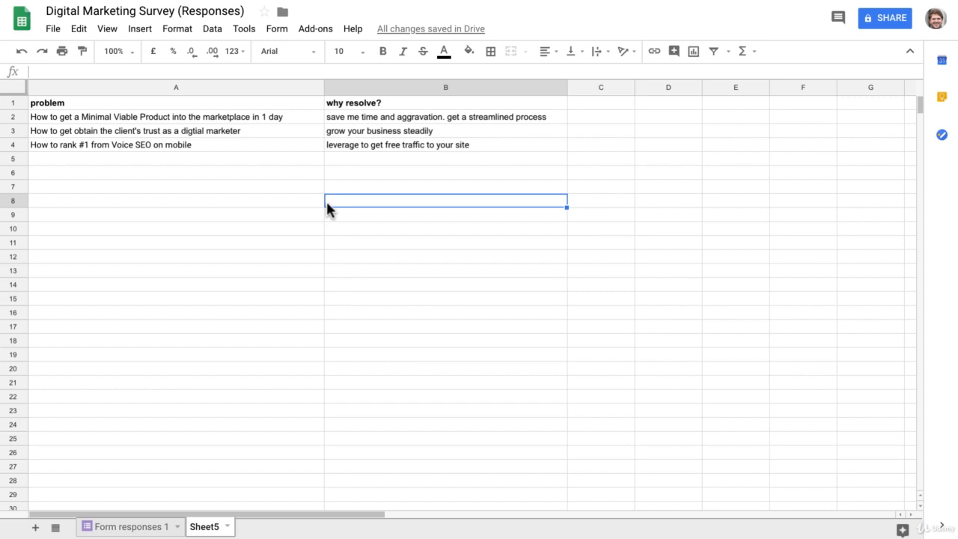
mouse_move(345, 262)
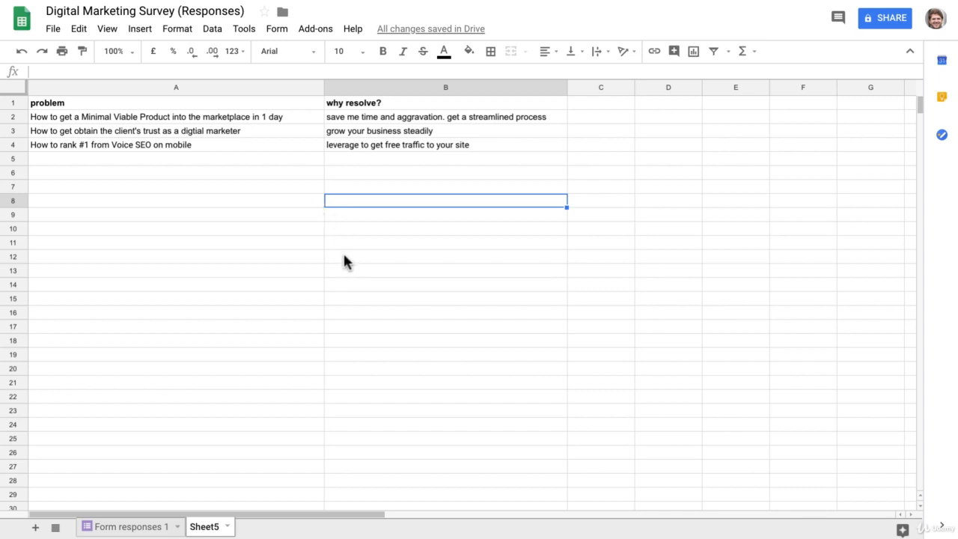
mouse_move(157, 523)
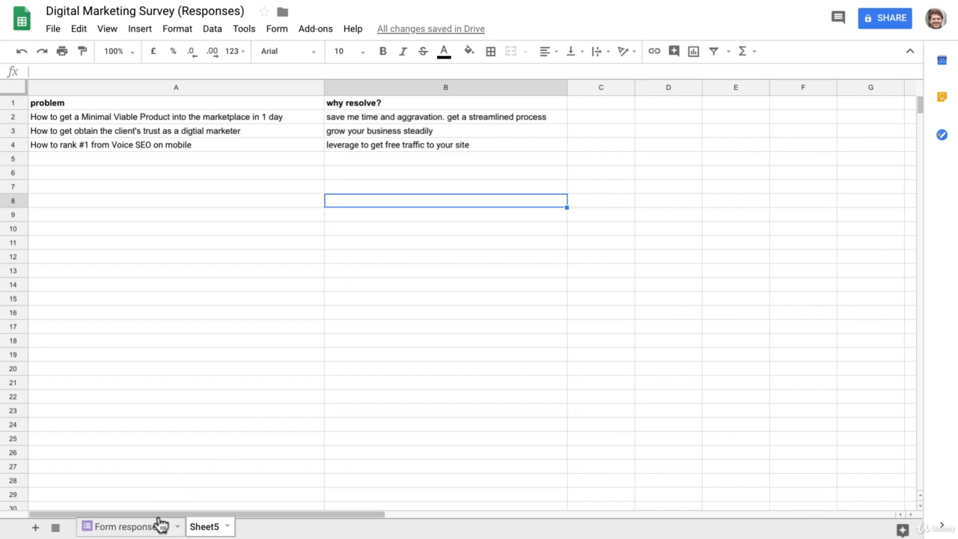
click(131, 526)
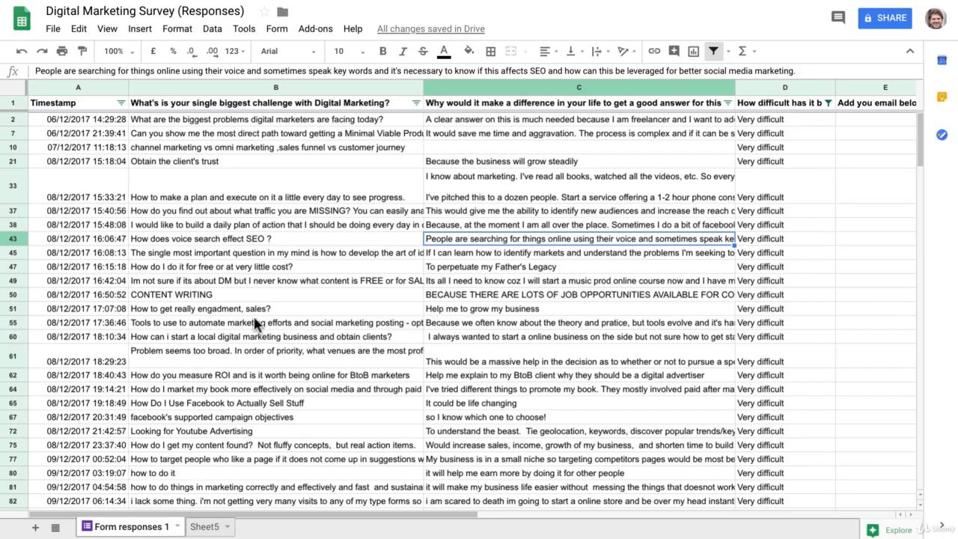